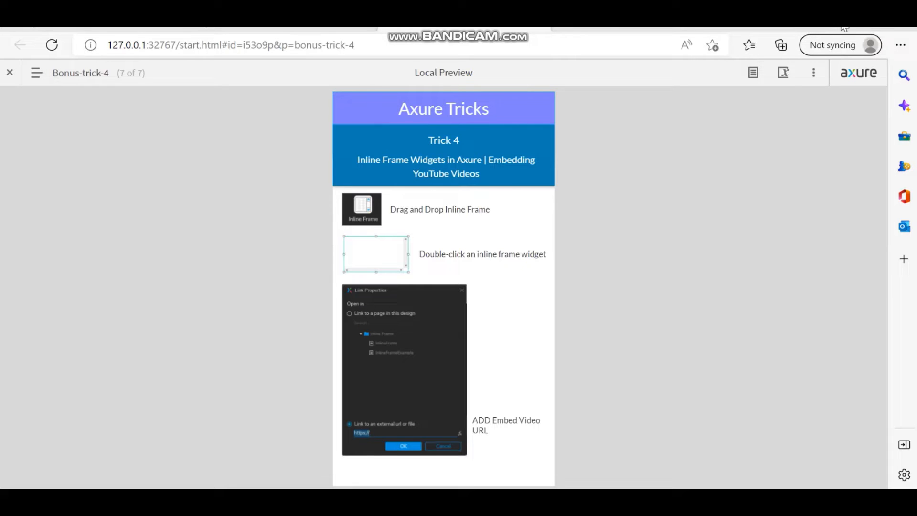
pyautogui.moveTo(664, 122)
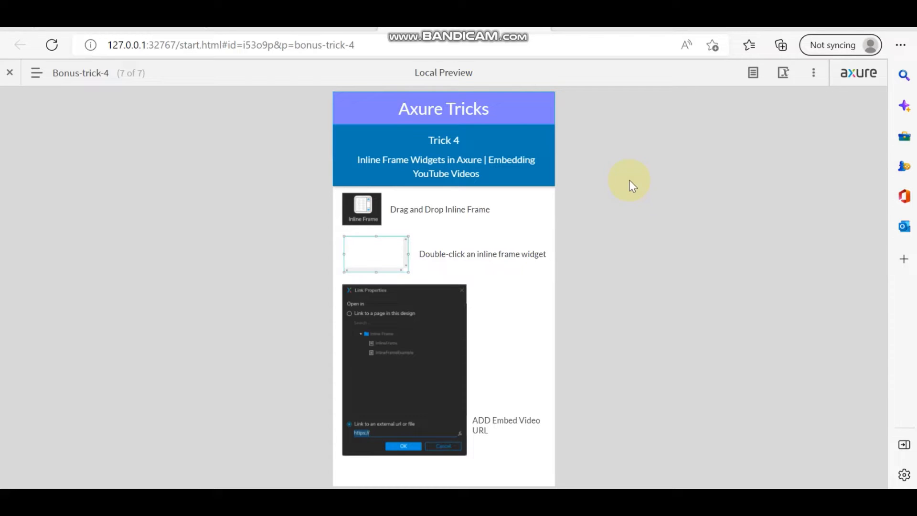
pyautogui.moveTo(637, 207)
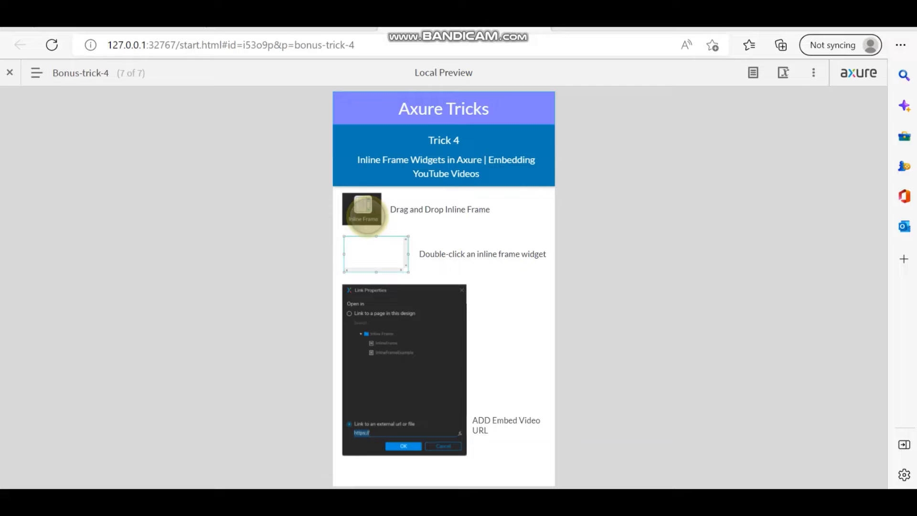
pyautogui.moveTo(377, 254)
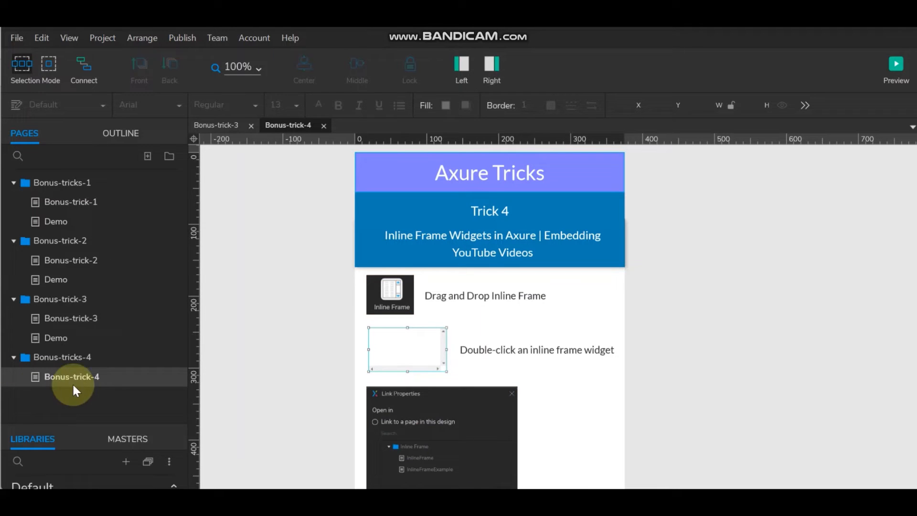
# Add a blank sibling page named Demo beside Bonus-trick-4 and open it
pyautogui.rightClick(70, 377)
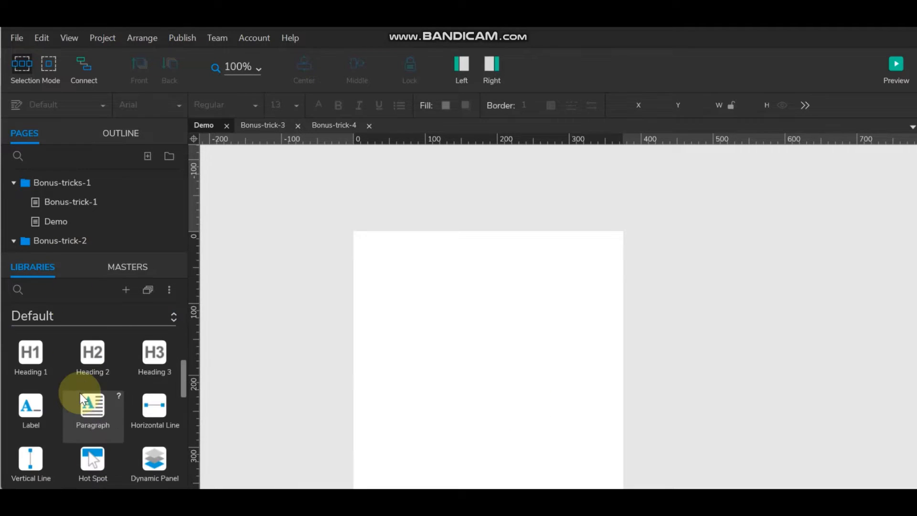
# Shrink the top box to a thin header strip and widen the inline frame on both sides
pyautogui.scroll(-3)
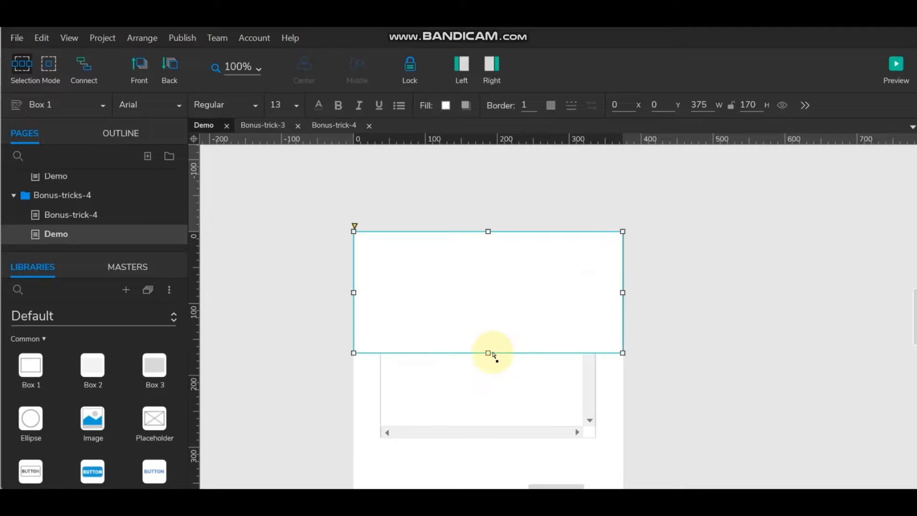
pyautogui.moveTo(487, 352); pyautogui.dragTo(487, 266)
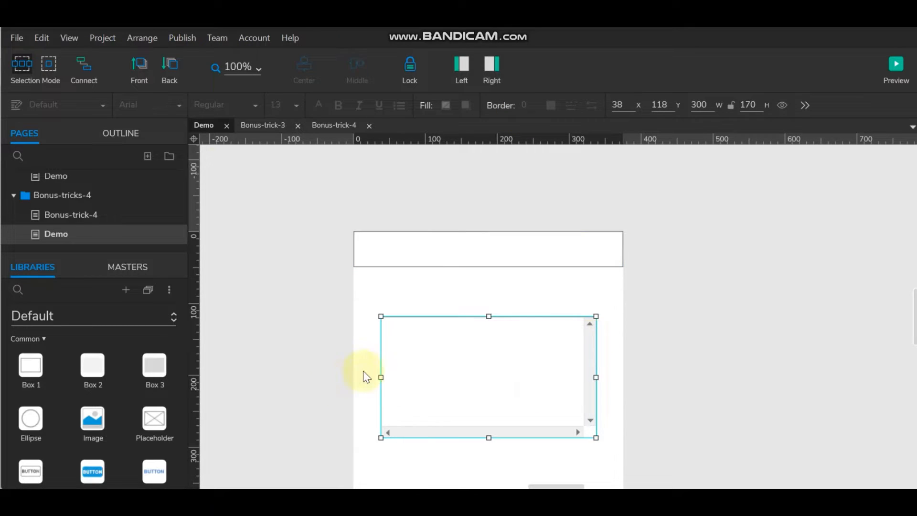
pyautogui.moveTo(381, 378); pyautogui.dragTo(361, 379)
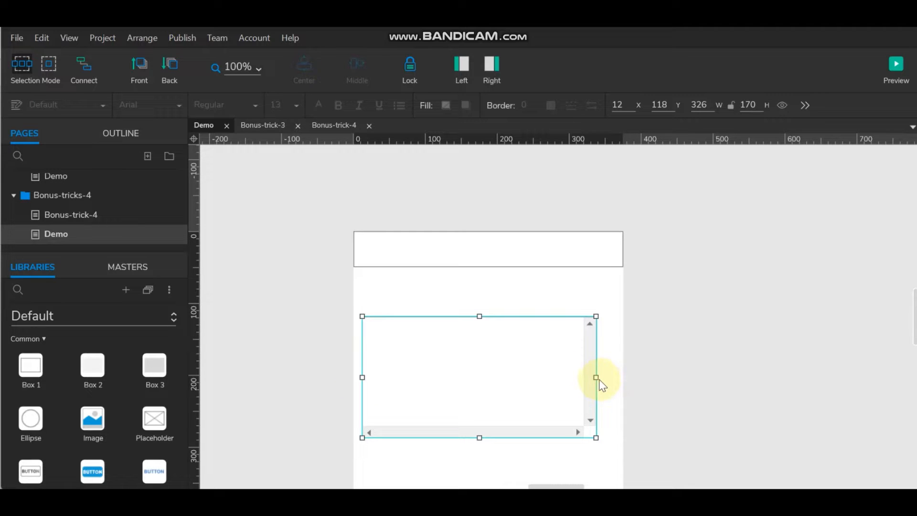
pyautogui.moveTo(596, 378); pyautogui.dragTo(604, 378)
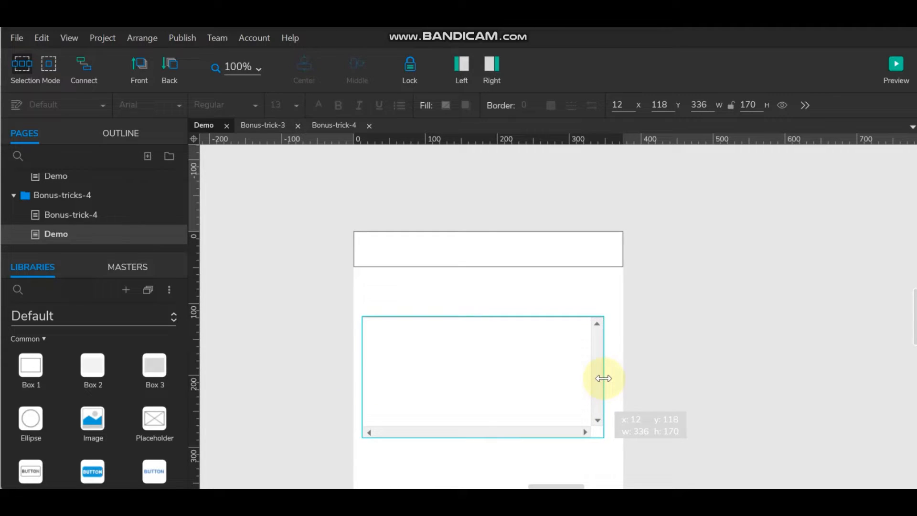
pyautogui.moveTo(602, 378); pyautogui.dragTo(612, 378)
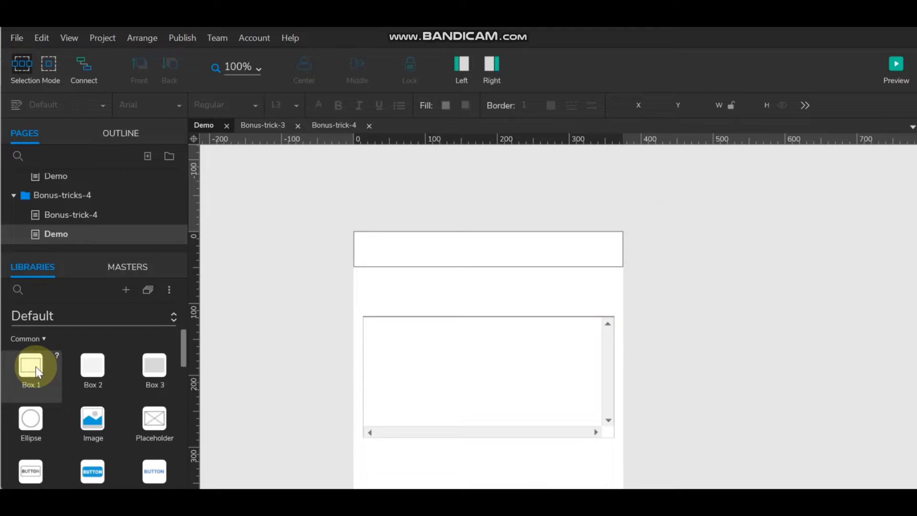
# Place a new Box 1 above the inline frame as a thin title bar matching its width
pyautogui.moveTo(30, 366); pyautogui.dragTo(375, 292)
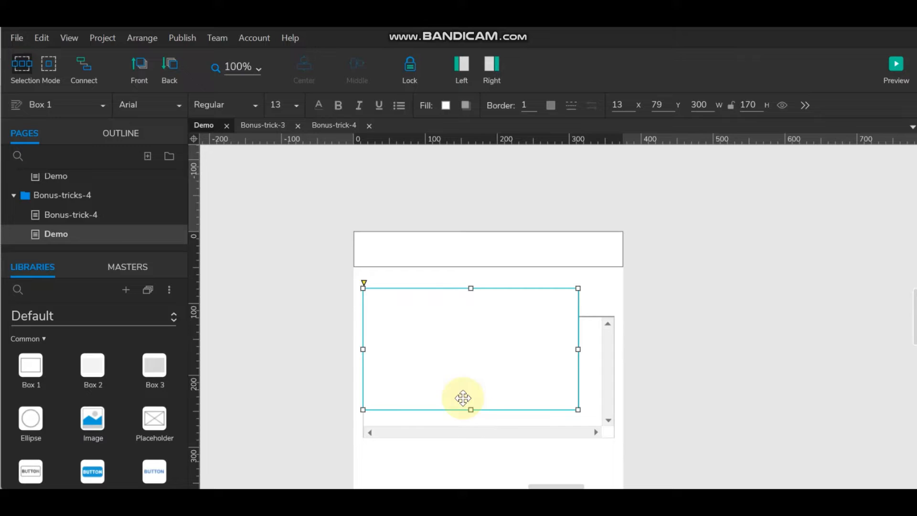
pyautogui.moveTo(470, 409); pyautogui.dragTo(476, 325)
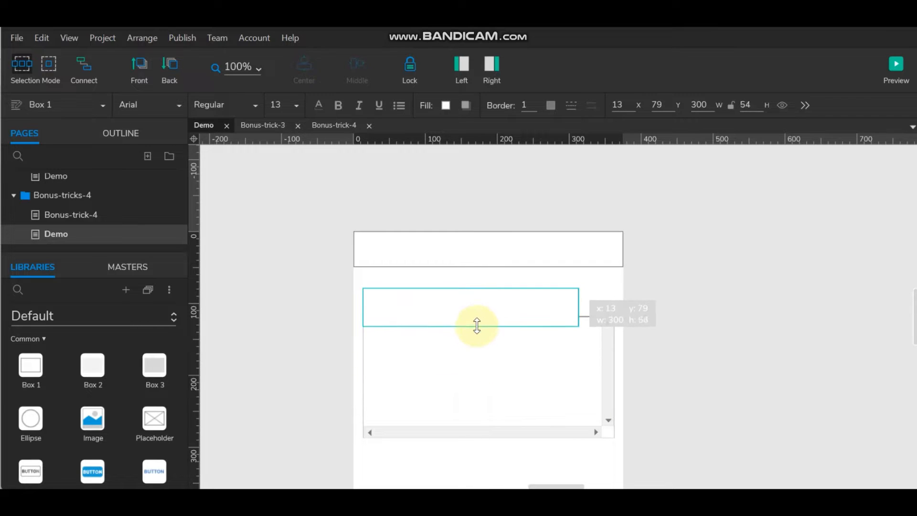
pyautogui.moveTo(476, 326); pyautogui.dragTo(476, 306)
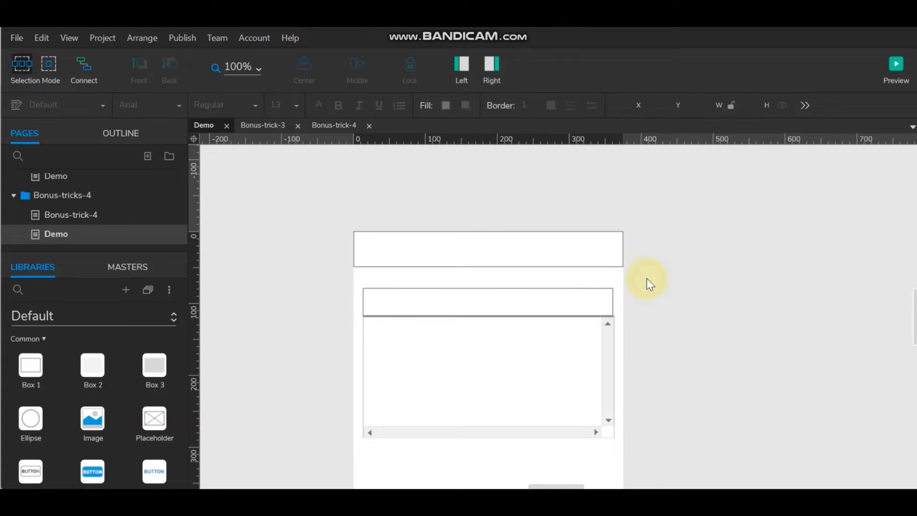
pyautogui.click(489, 301)
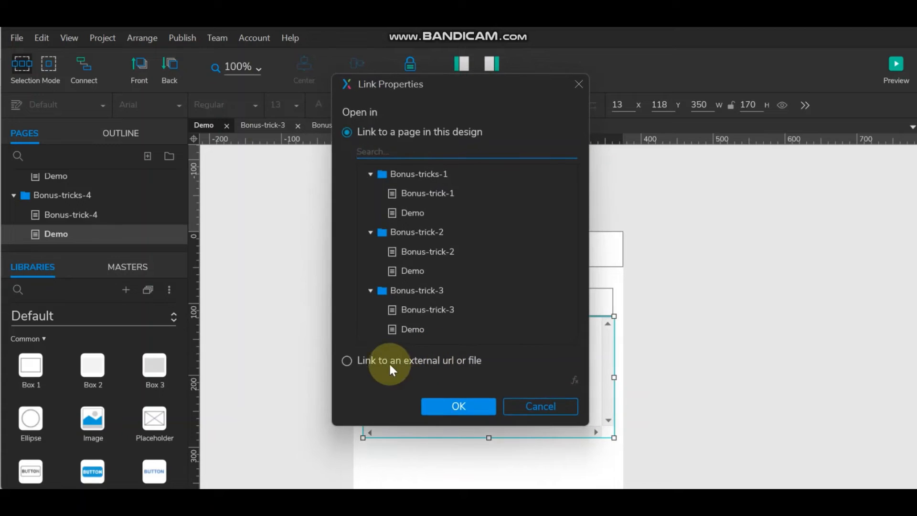
# Choose 'Link to an external url or file' in the inline frame's Link Properties
pyautogui.click(347, 361)
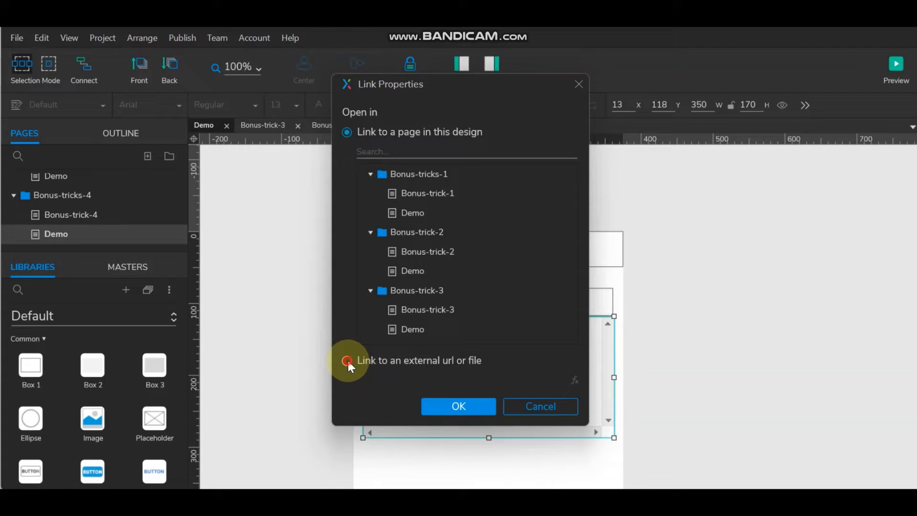
pyautogui.click(346, 360)
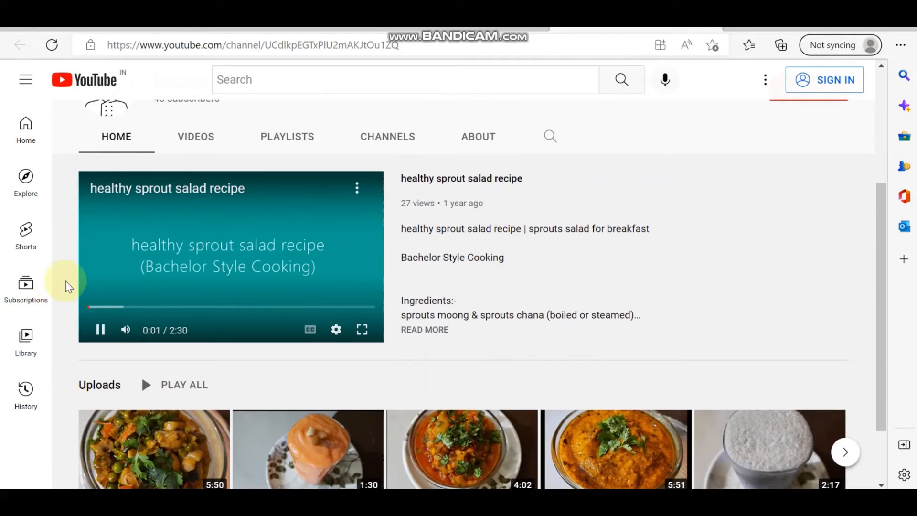
# Open the Orange Mint Juice video from the channel uploads and show its Share panel
pyautogui.scroll(-3)
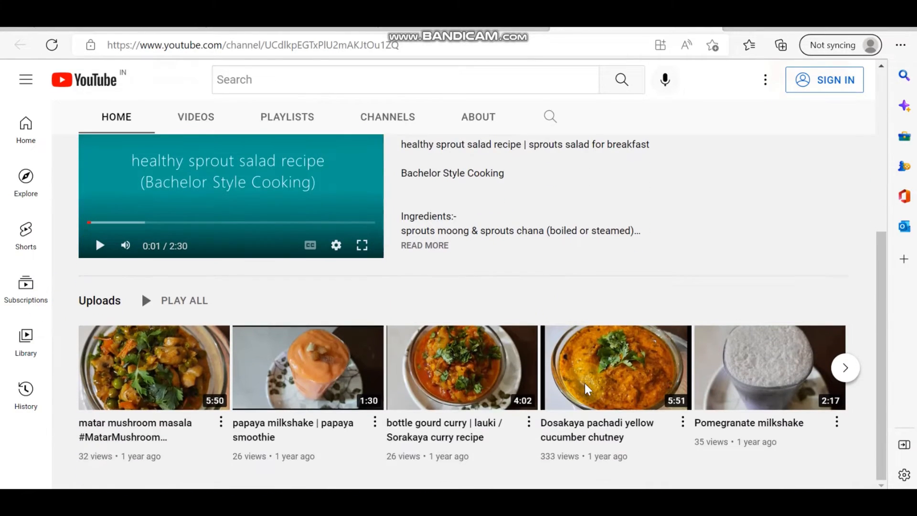
pyautogui.click(845, 367)
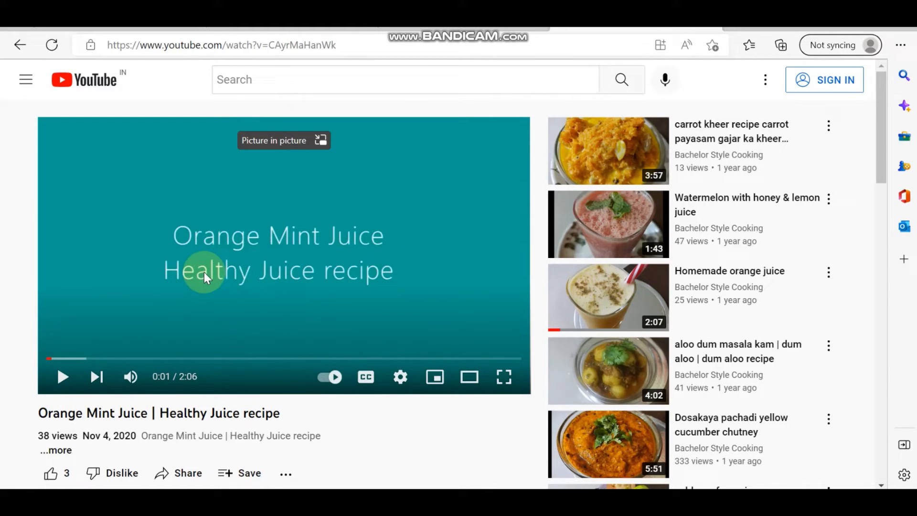
pyautogui.scroll(-3)
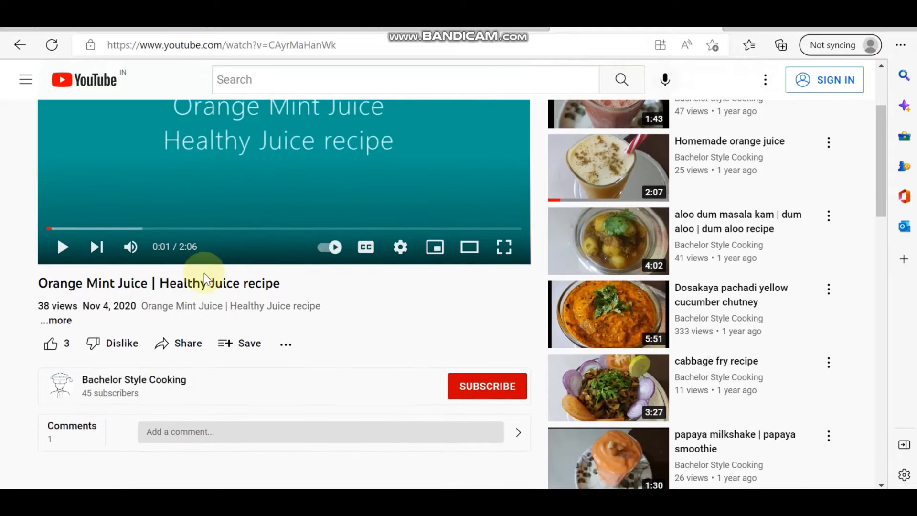
pyautogui.click(183, 343)
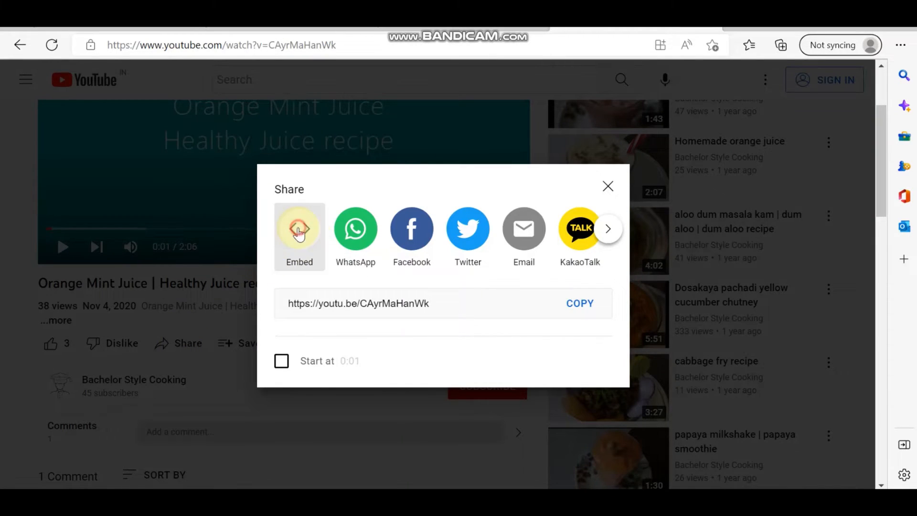
# Show the Orange Mint Juice iframe embed code and select it for copying
pyautogui.click(299, 228)
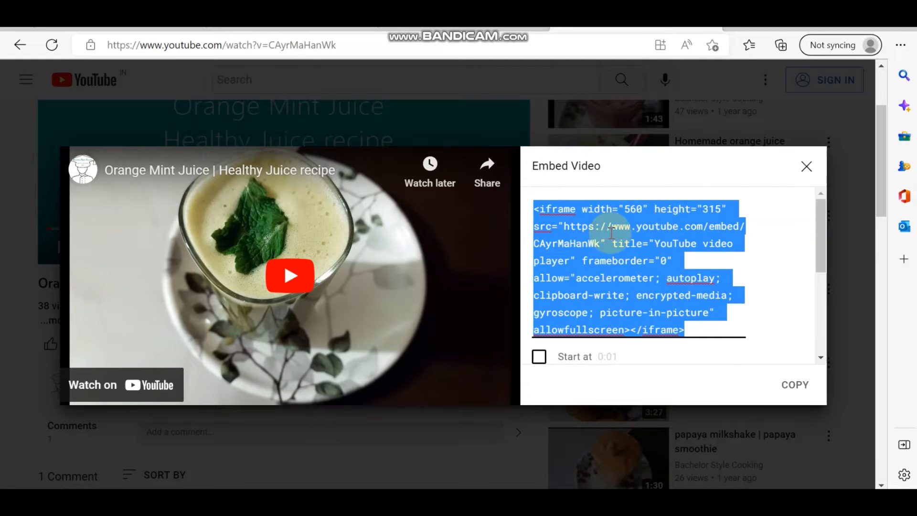
pyautogui.click(599, 227)
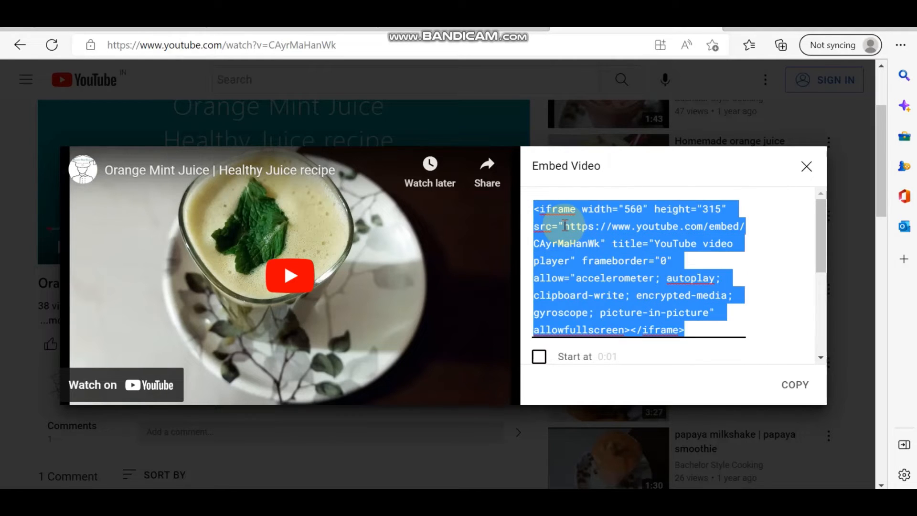
pyautogui.click(565, 226)
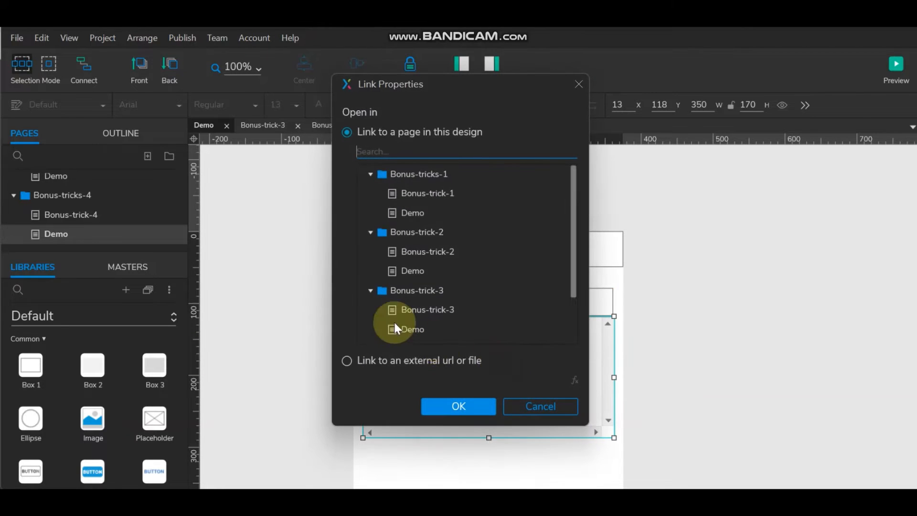
# Trim the pasted iframe code down to the embed URL and confirm both dialogs
pyautogui.click(347, 361)
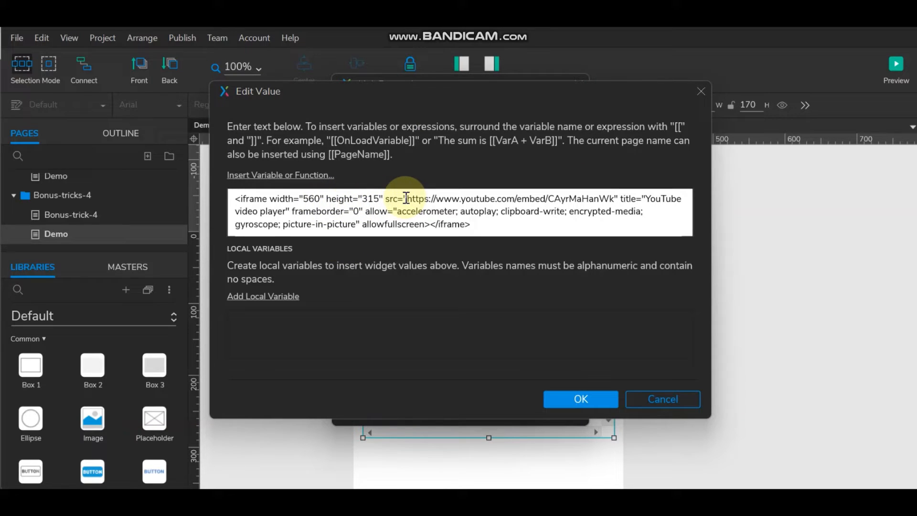
pyautogui.moveTo(403, 198); pyautogui.dragTo(235, 198)
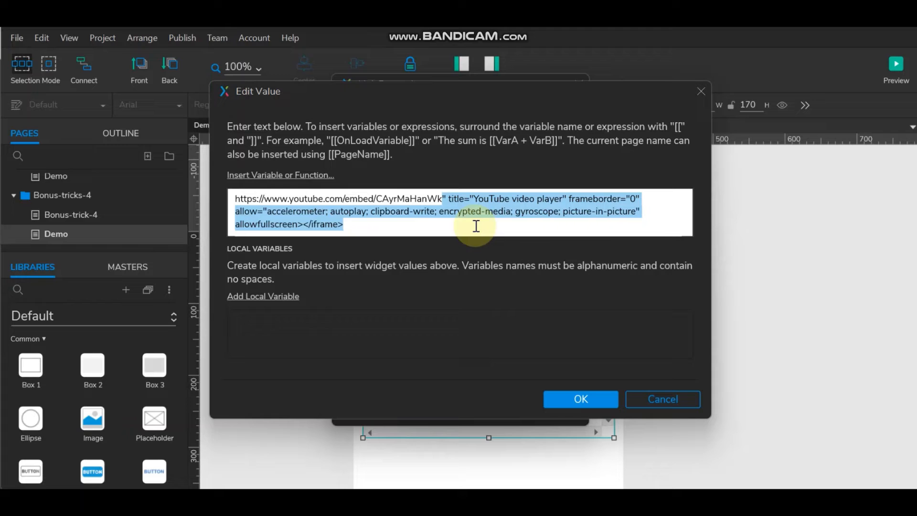
pyautogui.press('Delete')
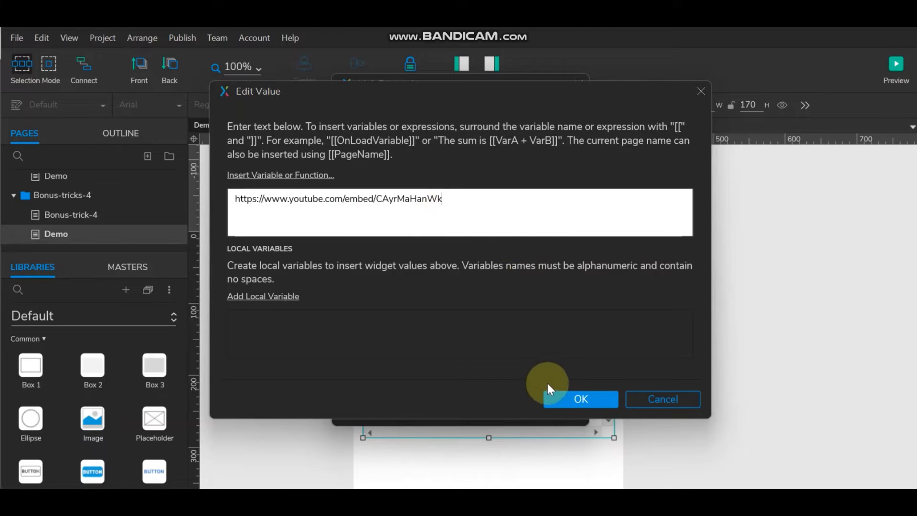
pyautogui.click(581, 399)
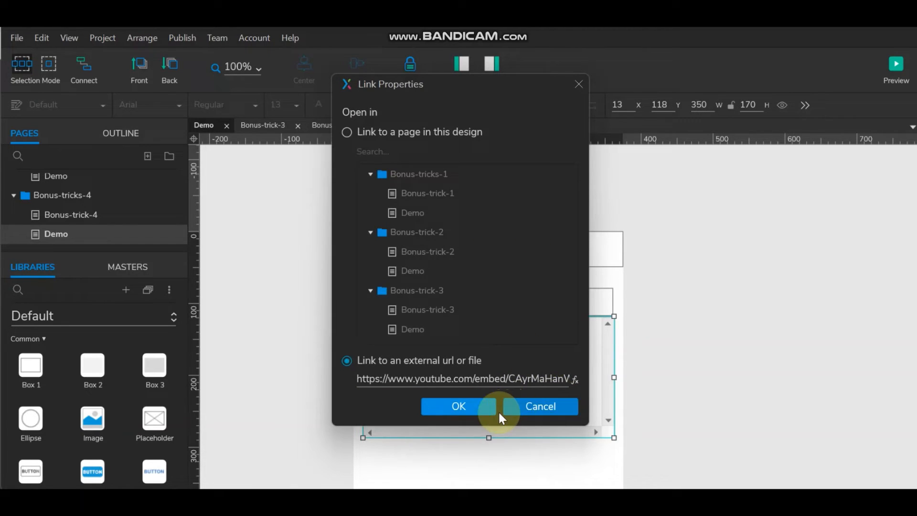
pyautogui.click(459, 406)
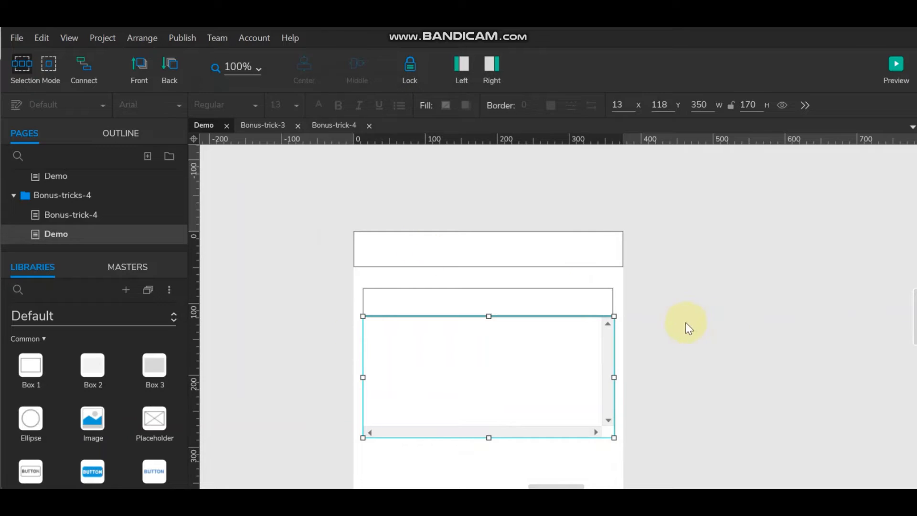
pyautogui.moveTo(461, 62)
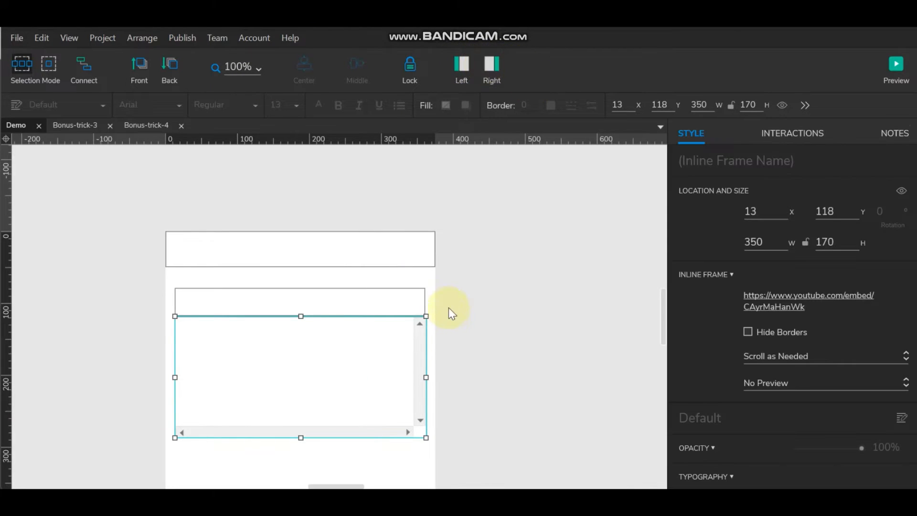
# Hide the inline frame's borders, set Never Scroll, and preview it as Video
pyautogui.click(748, 332)
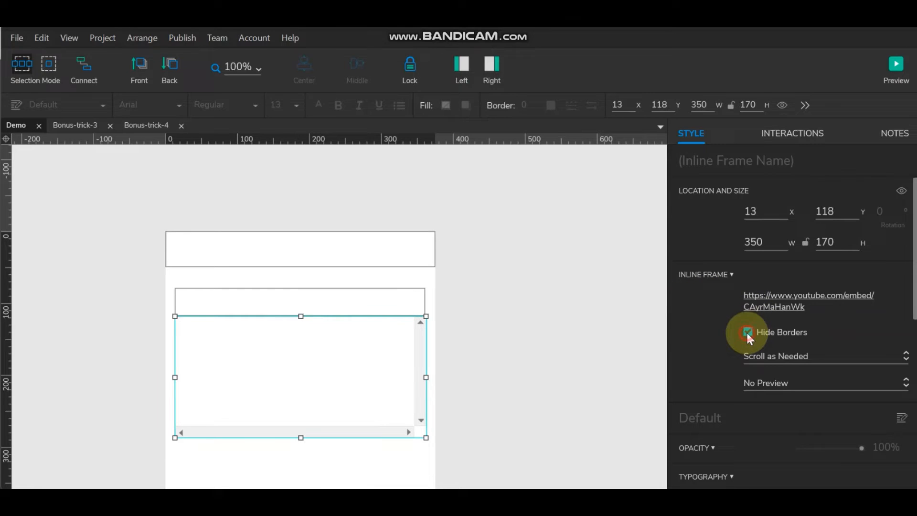
pyautogui.click(748, 332)
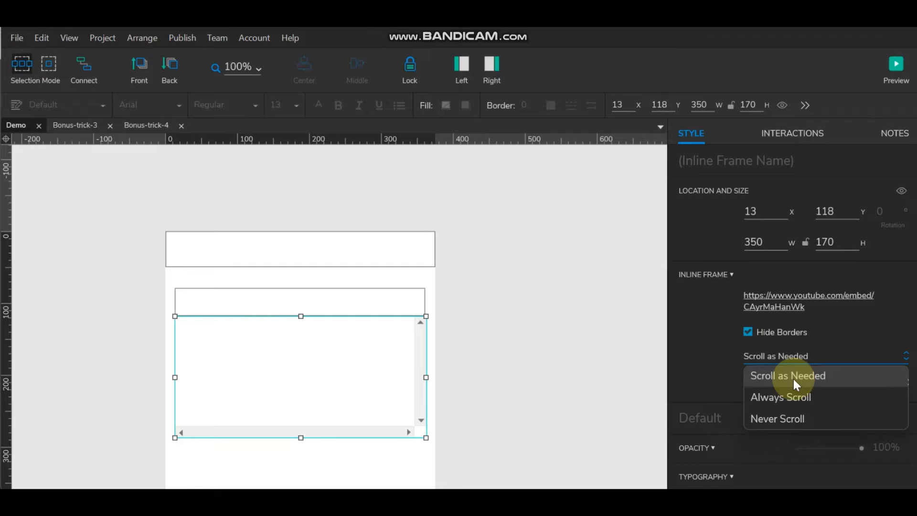
pyautogui.moveTo(789, 386)
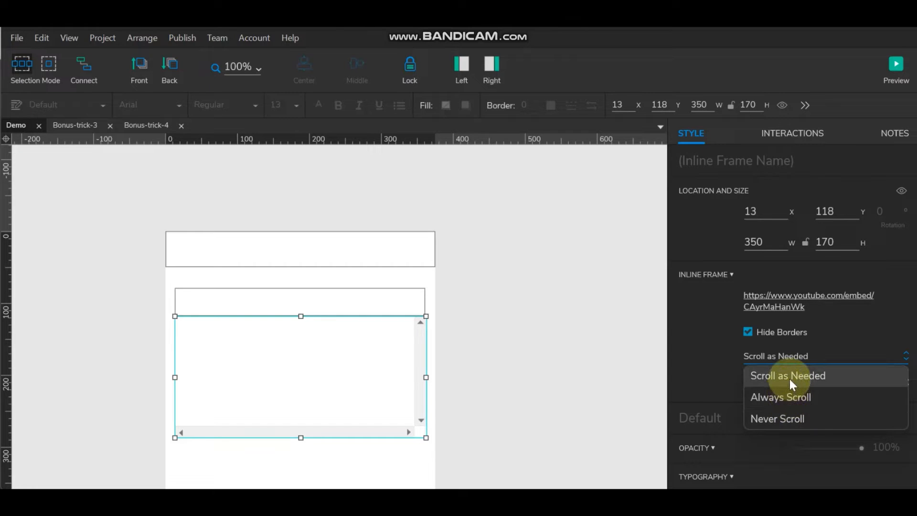
pyautogui.moveTo(792, 410)
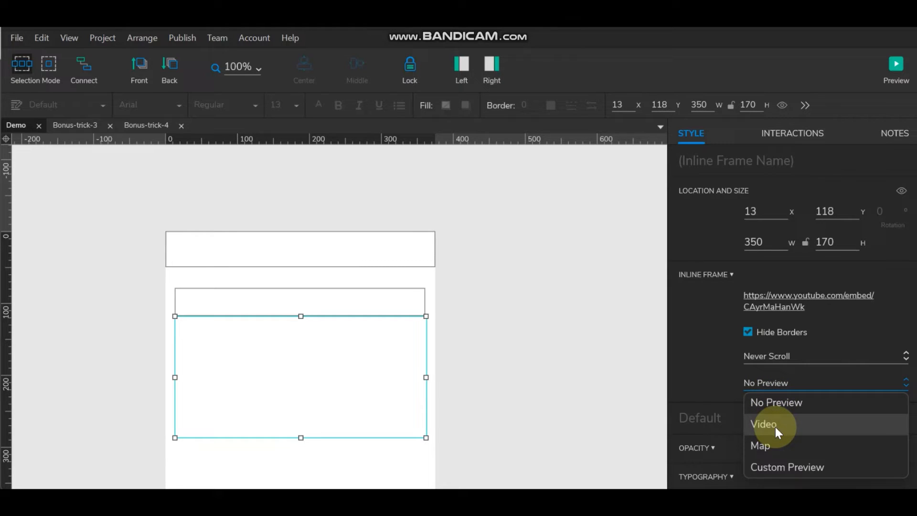
pyautogui.click(762, 424)
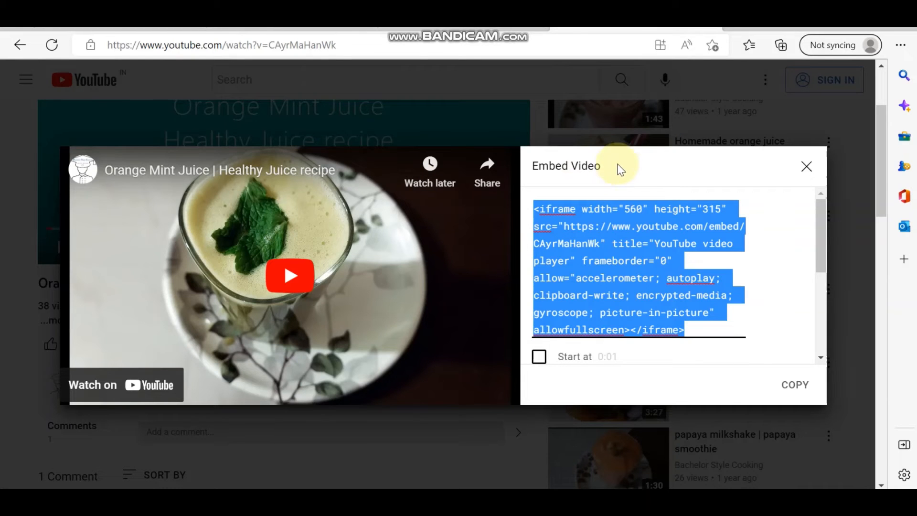
# Close the YouTube Embed Video dialog on the Orange Mint Juice page
pyautogui.click(807, 167)
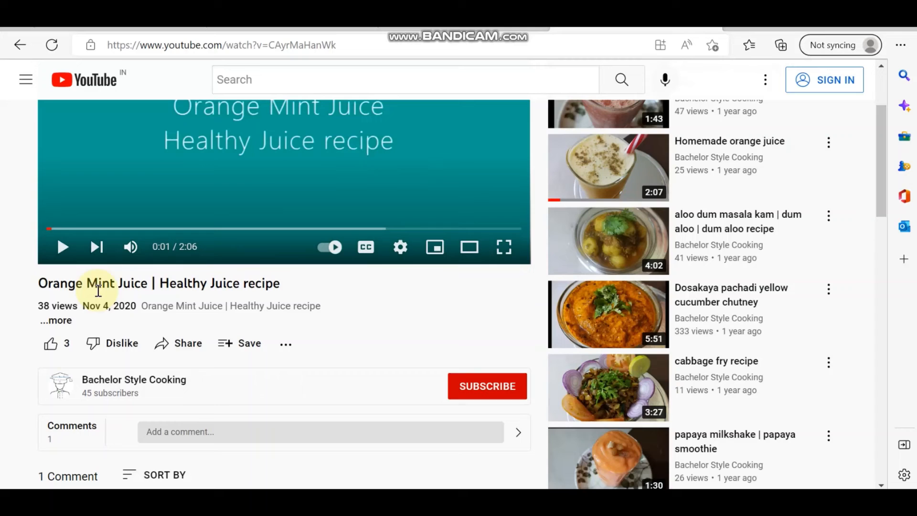
pyautogui.moveTo(42, 283)
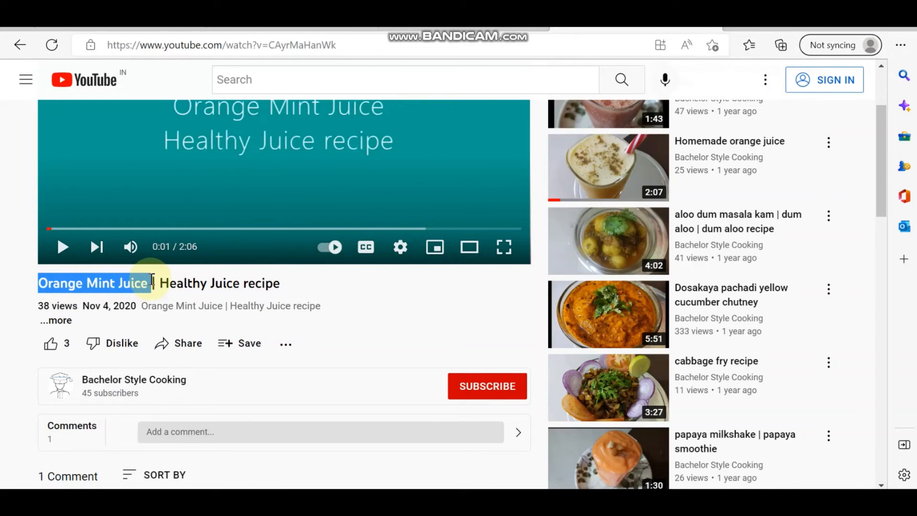
pyautogui.moveTo(290, 283)
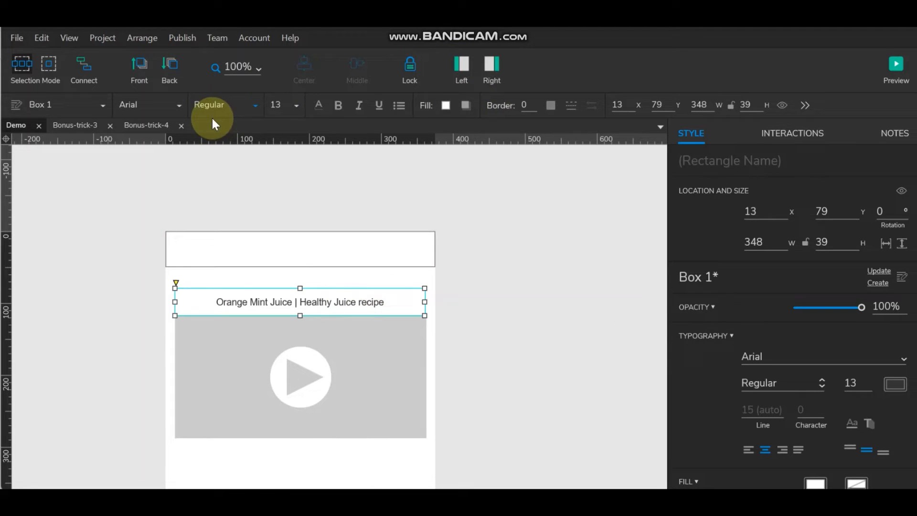
# Fill the title bar bright green, then darker green, and adjust the title text colour
pyautogui.click(446, 105)
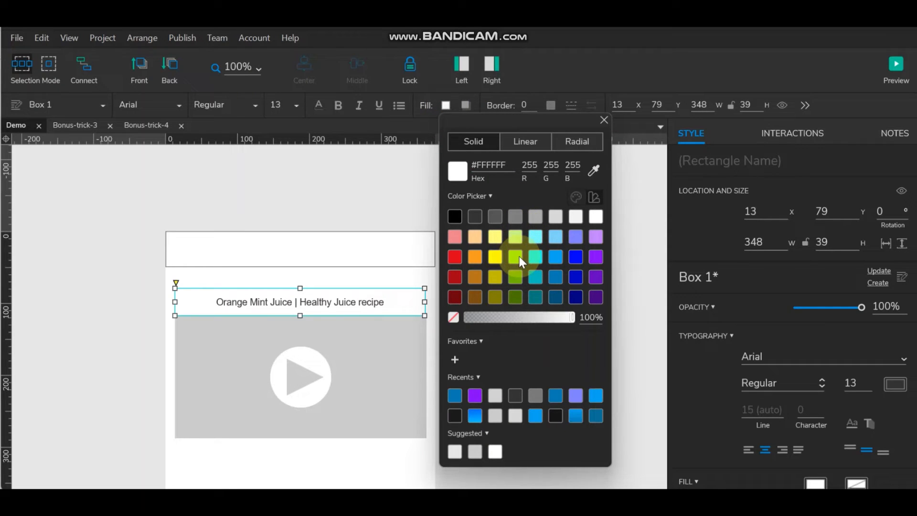
pyautogui.click(514, 256)
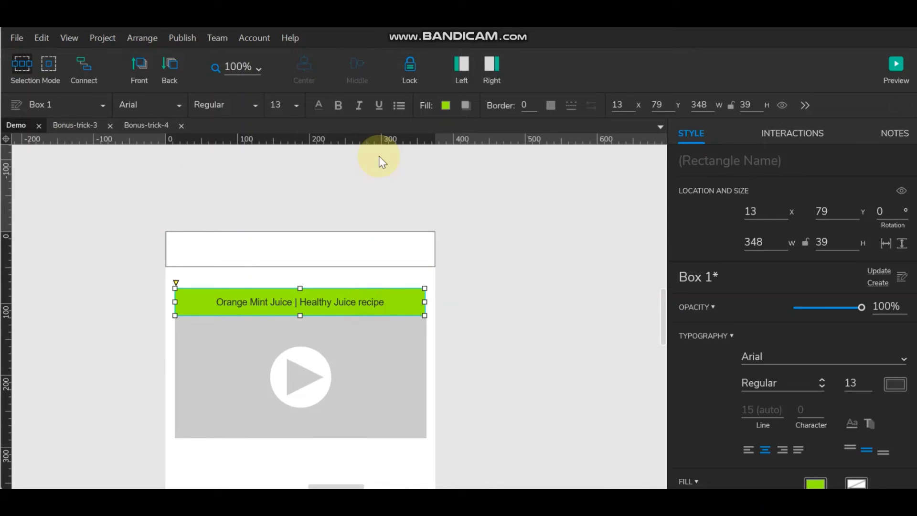
pyautogui.click(445, 105)
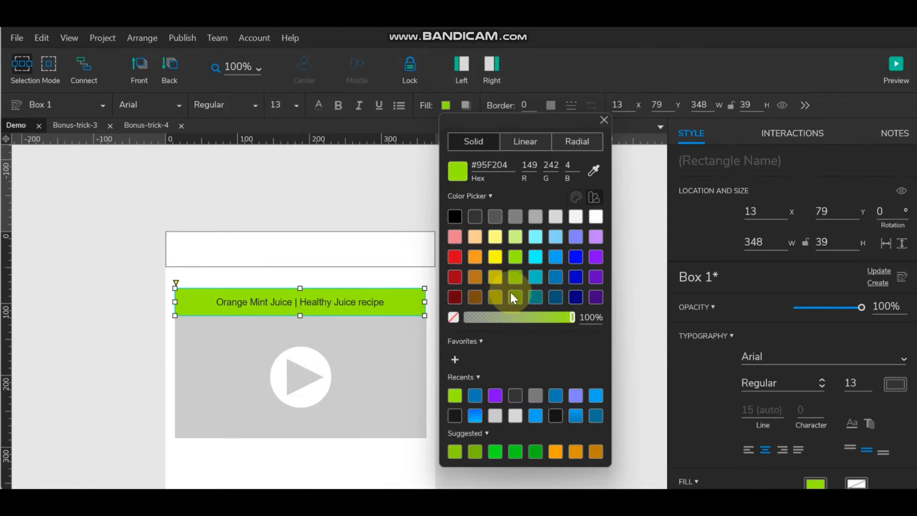
pyautogui.click(515, 277)
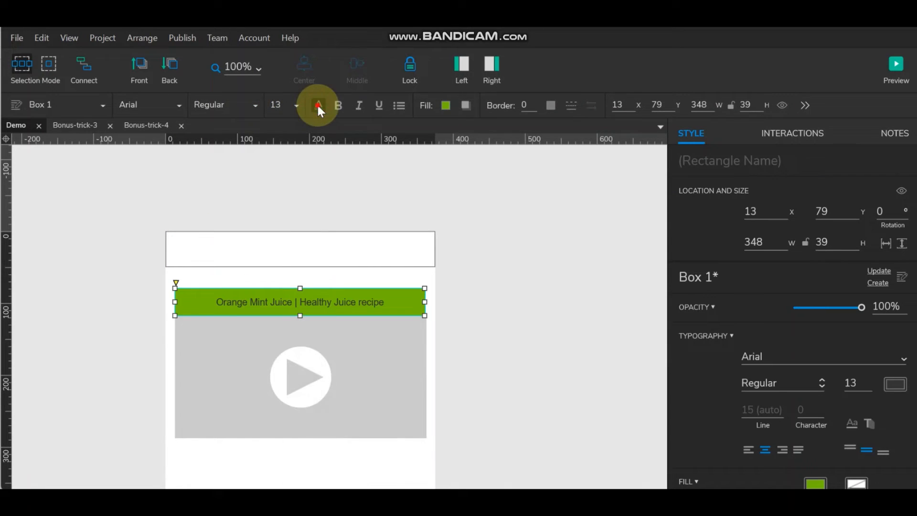
pyautogui.click(318, 105)
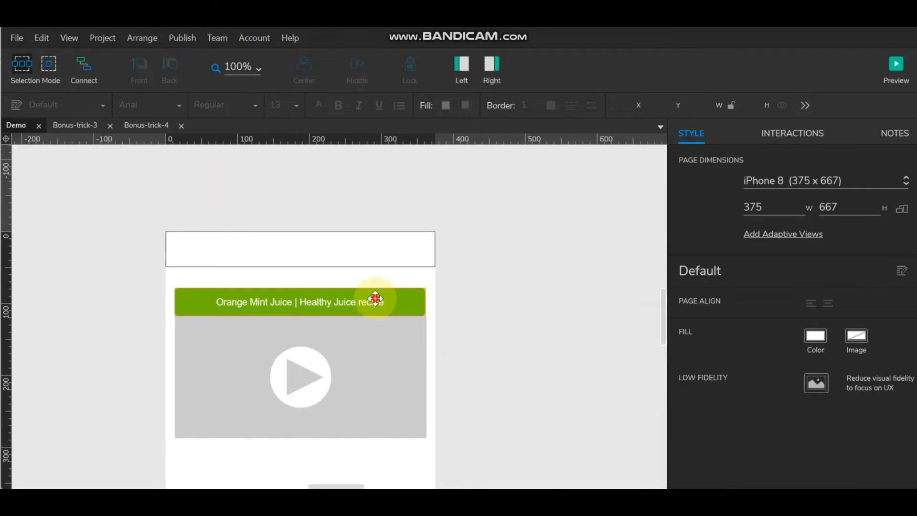
# Check the green title bar's rounded corners (radius 5, no border) above the video frame
pyautogui.click(376, 302)
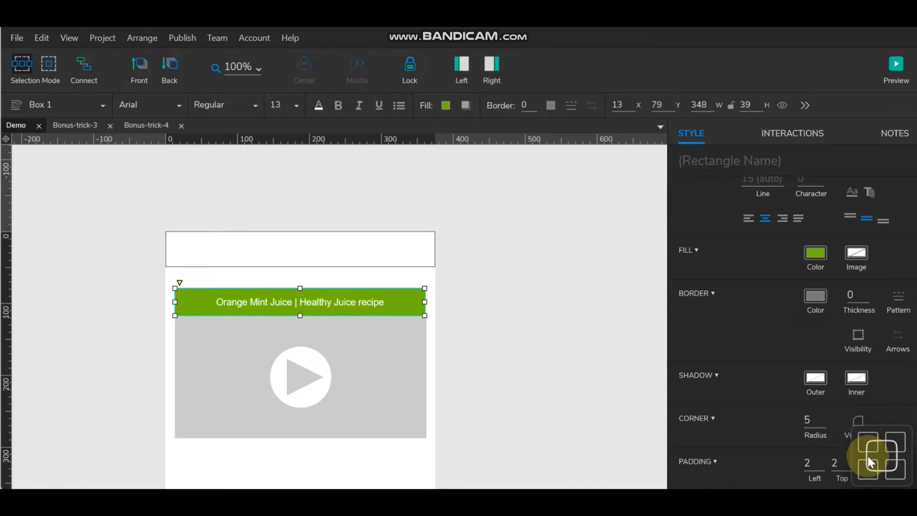
pyautogui.moveTo(880, 477)
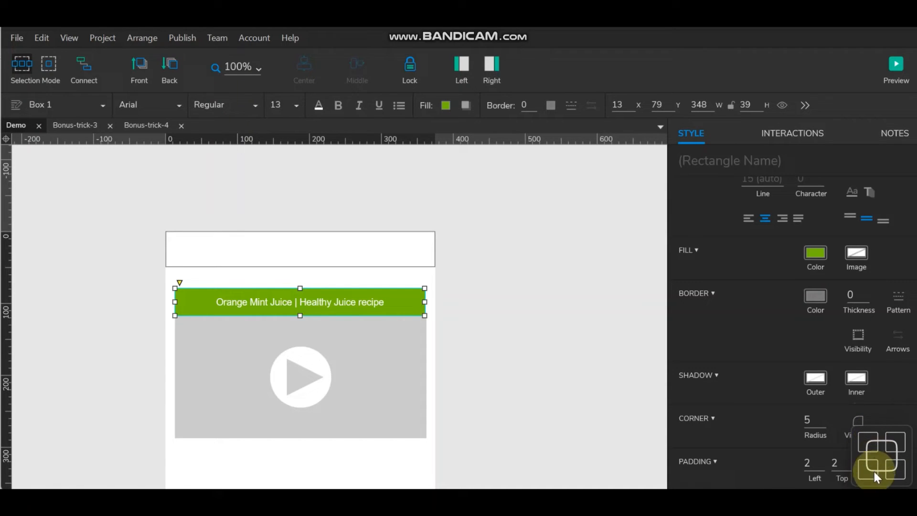
pyautogui.moveTo(900, 481)
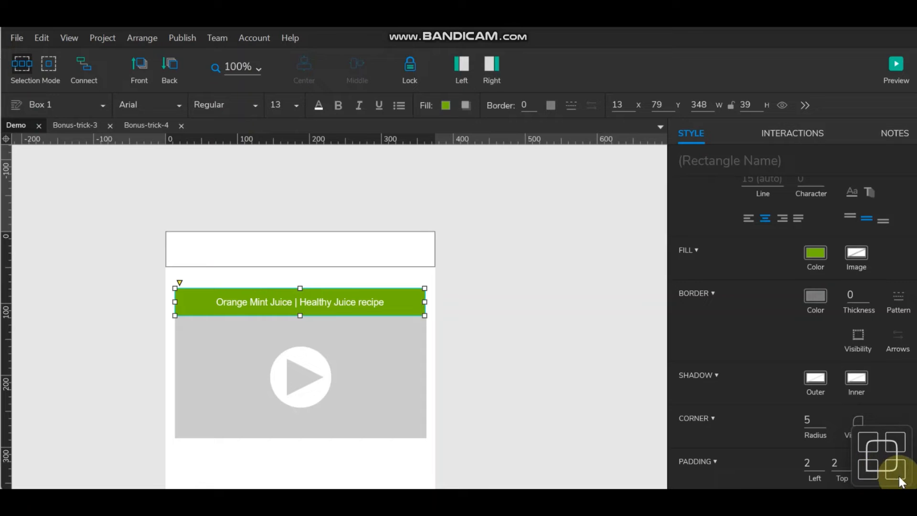
pyautogui.click(510, 319)
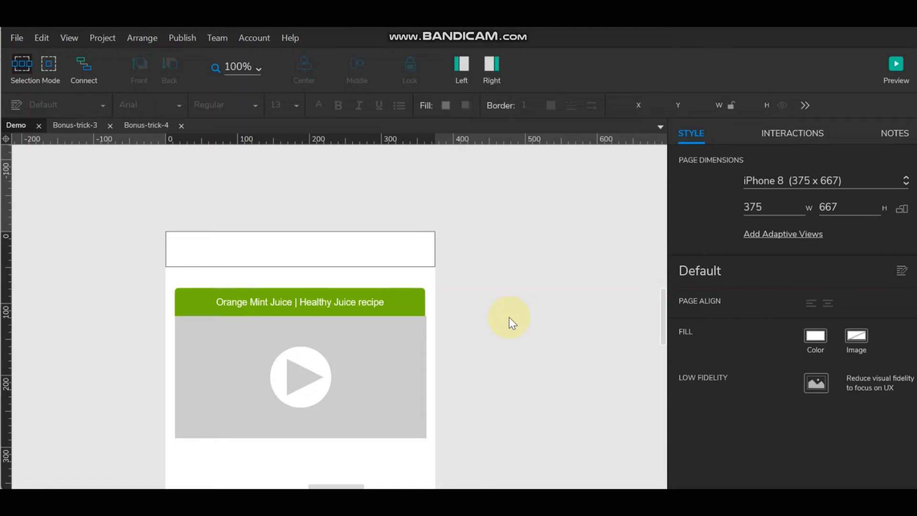
pyautogui.click(300, 301)
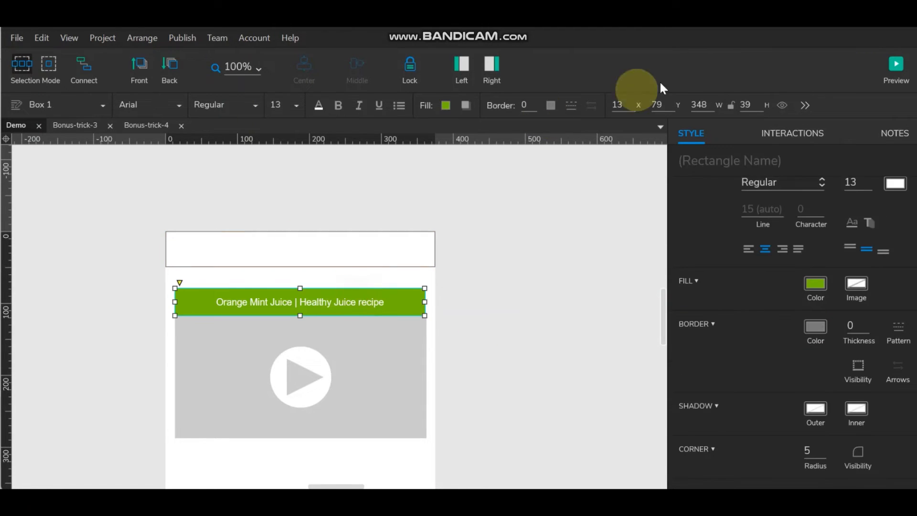
pyautogui.moveTo(715, 107)
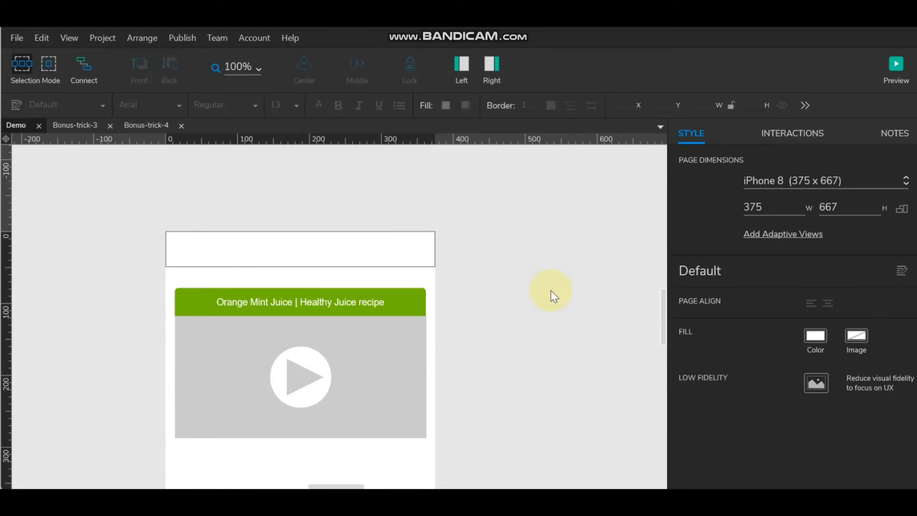
pyautogui.moveTo(431, 284)
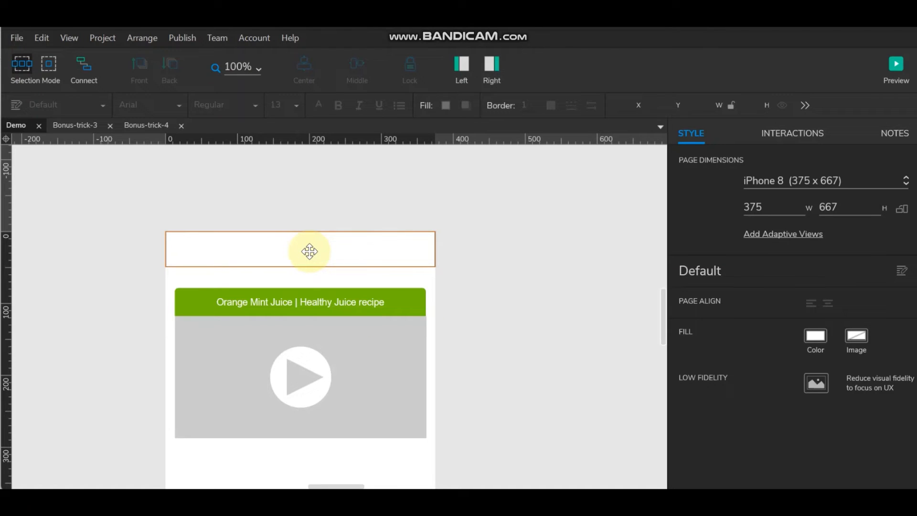
pyautogui.moveTo(897, 65)
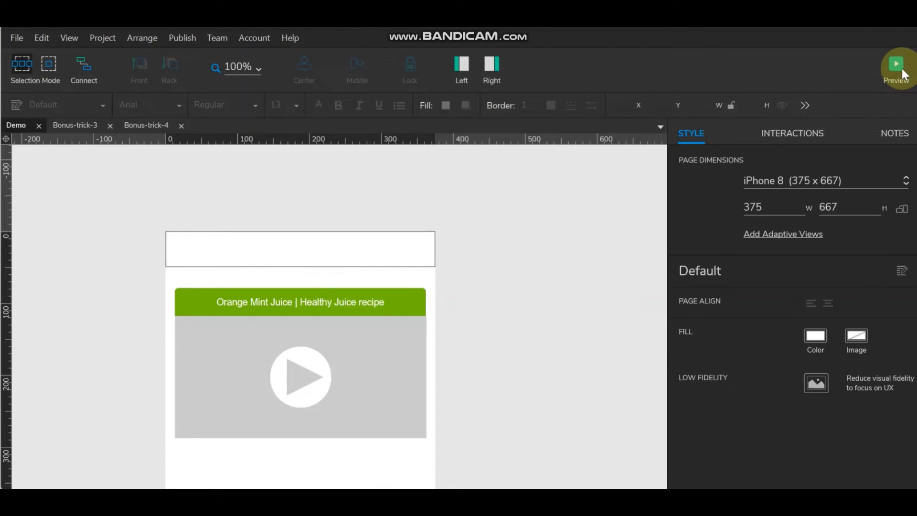
# Preview the Demo page and play, then pause, the Orange Mint Juice video
pyautogui.click(897, 63)
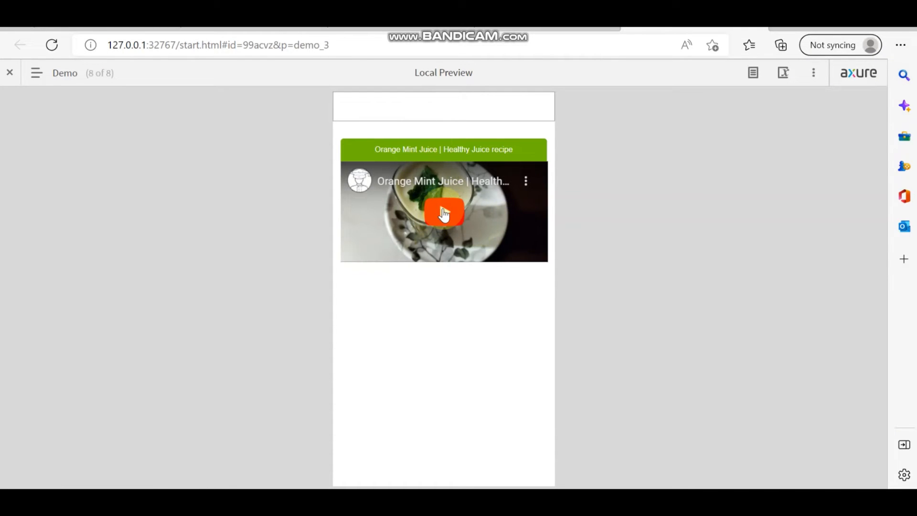
pyautogui.click(443, 212)
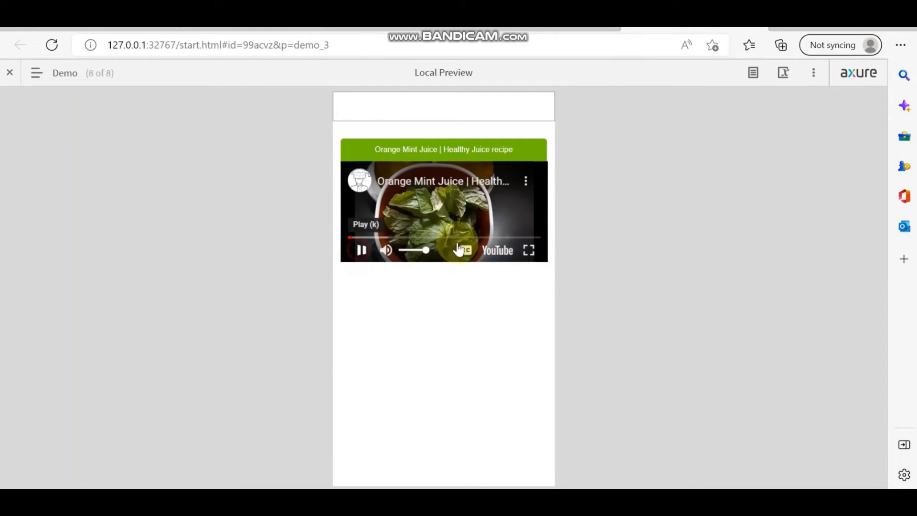
pyautogui.click(529, 250)
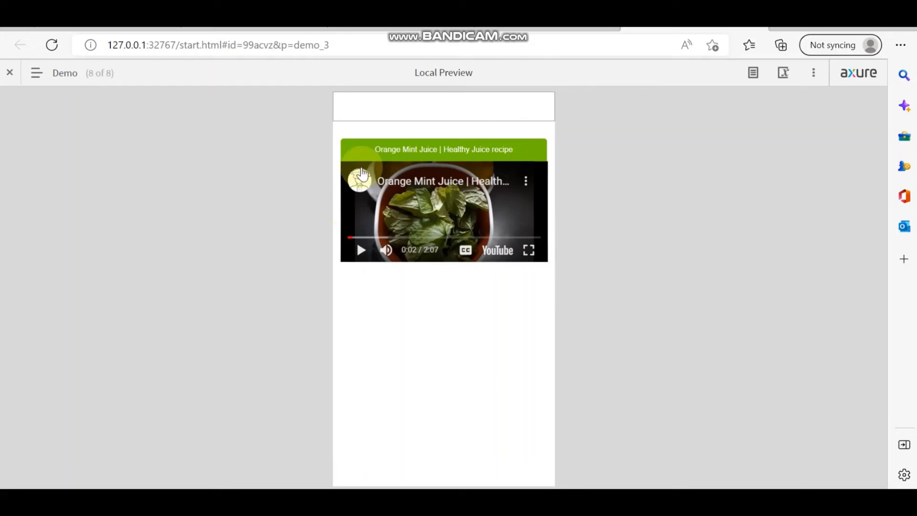
pyautogui.moveTo(424, 267)
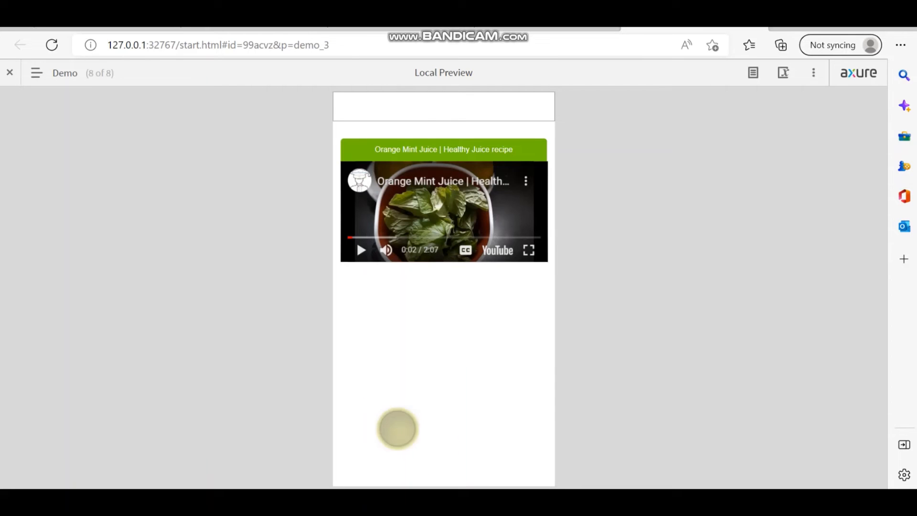
pyautogui.moveTo(481, 419)
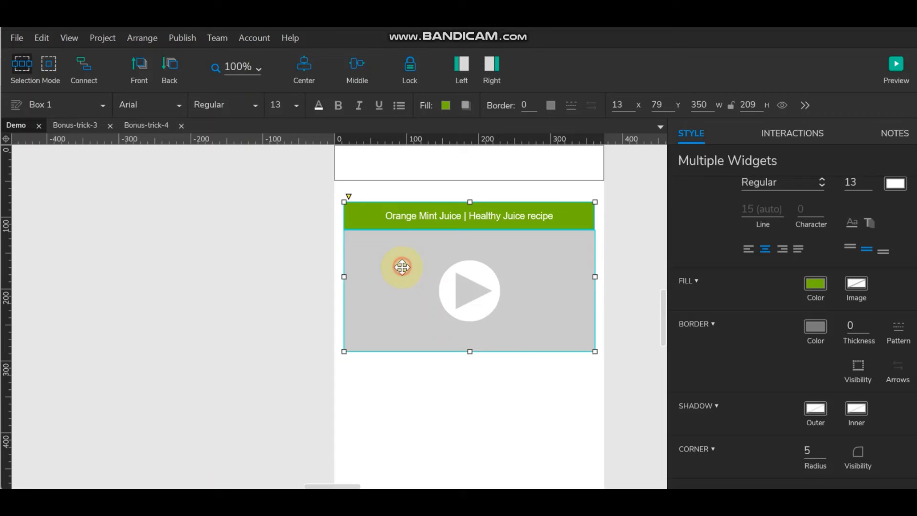
# Ctrl-drag a copy of the title box and inline frame below the first
pyautogui.moveTo(402, 268); pyautogui.dragTo(421, 409)
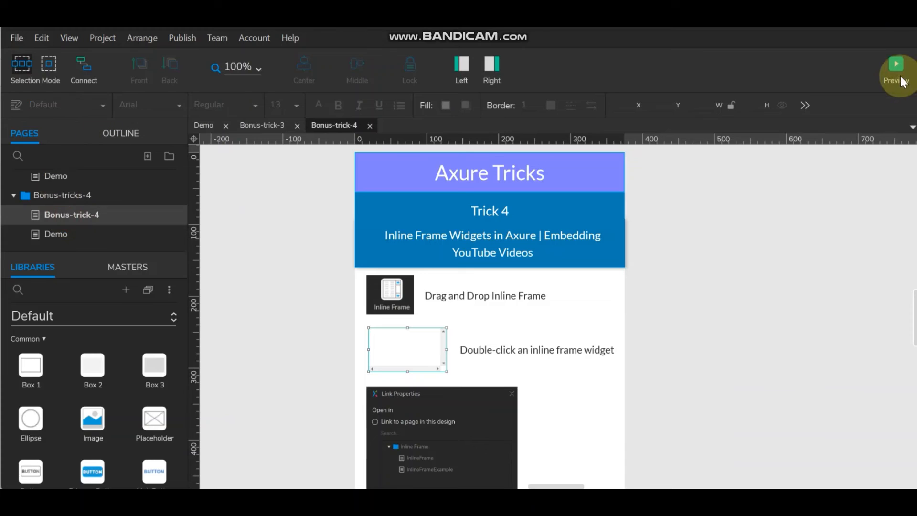
# Scroll through the Bachelor Style Cooking channel's home page for another recipe video
pyautogui.click(897, 65)
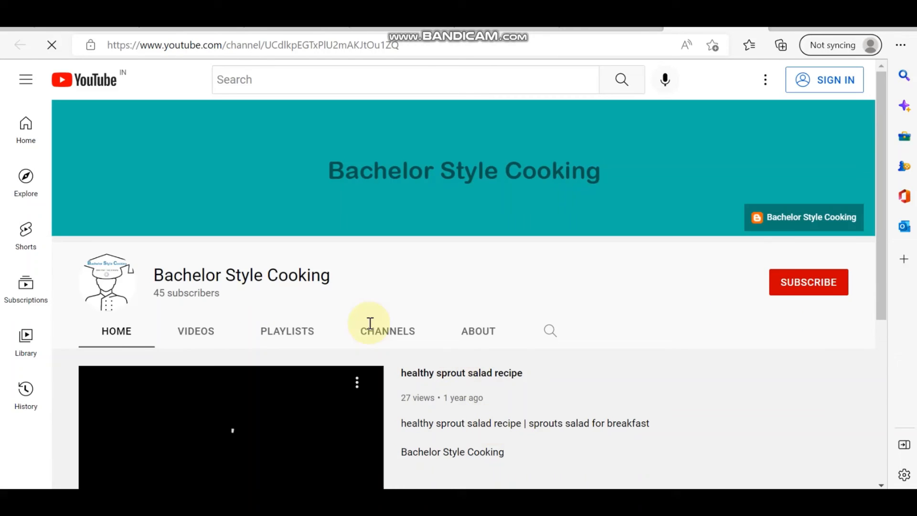
pyautogui.scroll(-3)
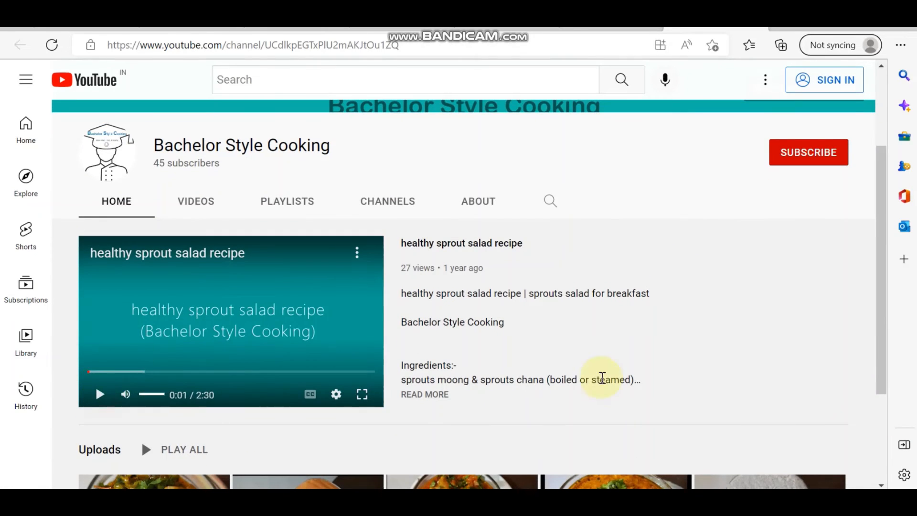
pyautogui.scroll(-3)
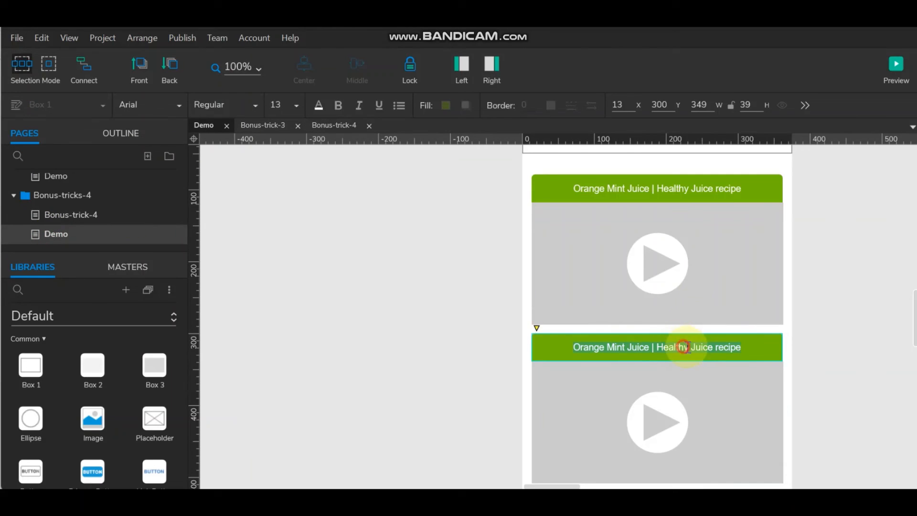
# Set the second green heading text to 'papaya milkshake | papaya smoothie'
pyautogui.write('papaya milkshake | papaya smoothie')
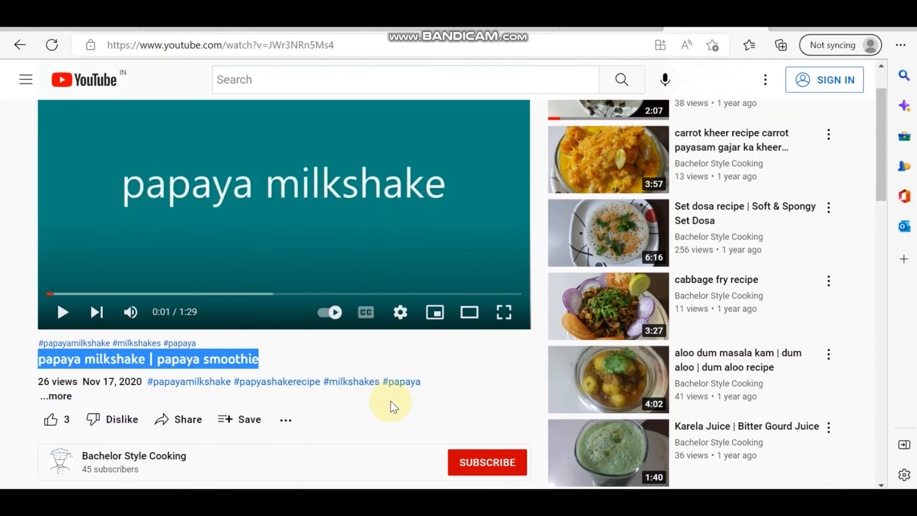
# Open Share then Embed on the papaya milkshake video to get its embed code
pyautogui.click(179, 420)
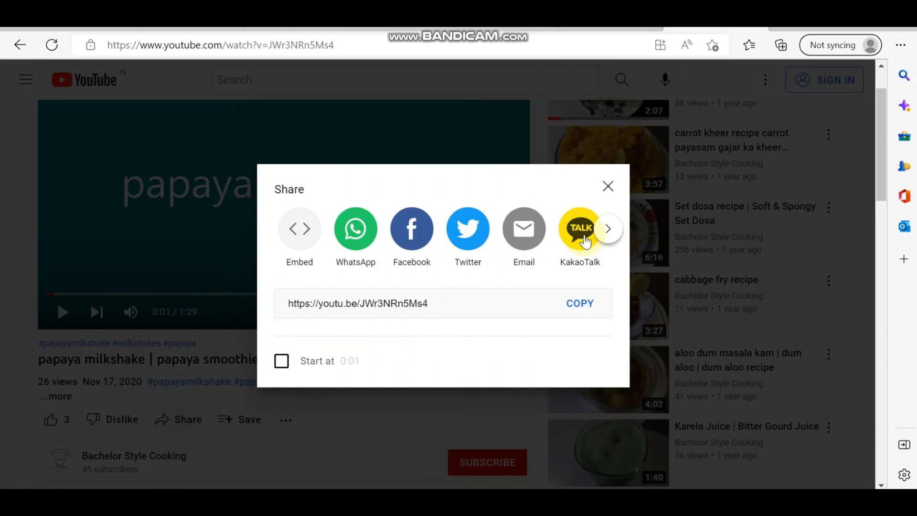
pyautogui.click(299, 228)
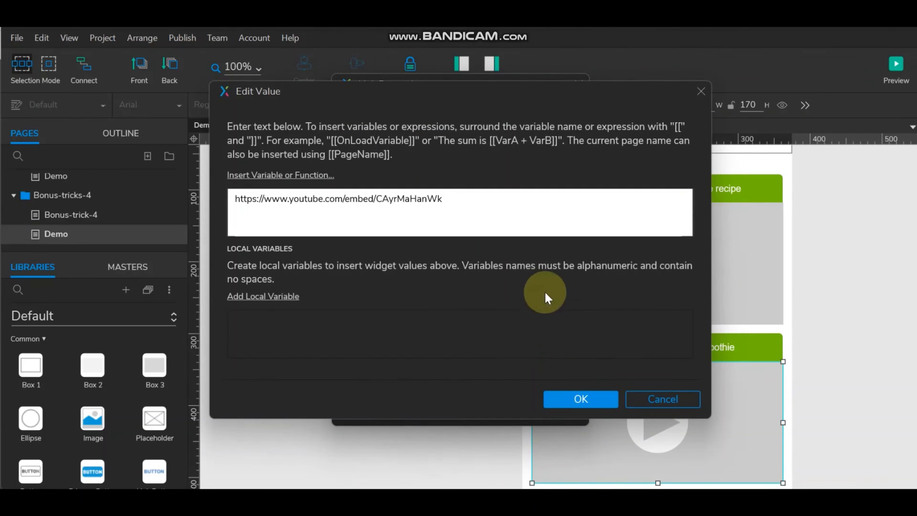
# Replace the second frame's link with the papaya milkshake embed URL
pyautogui.tripleClick(337, 199)
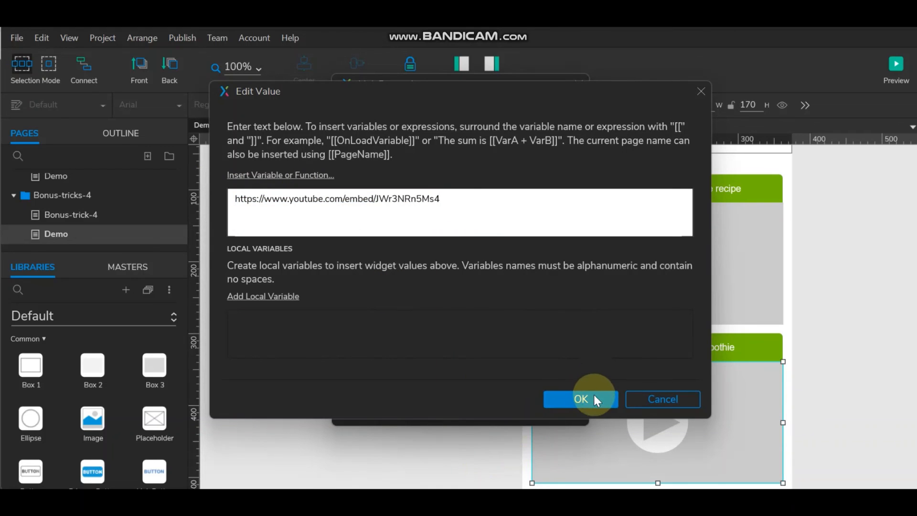
pyautogui.click(581, 399)
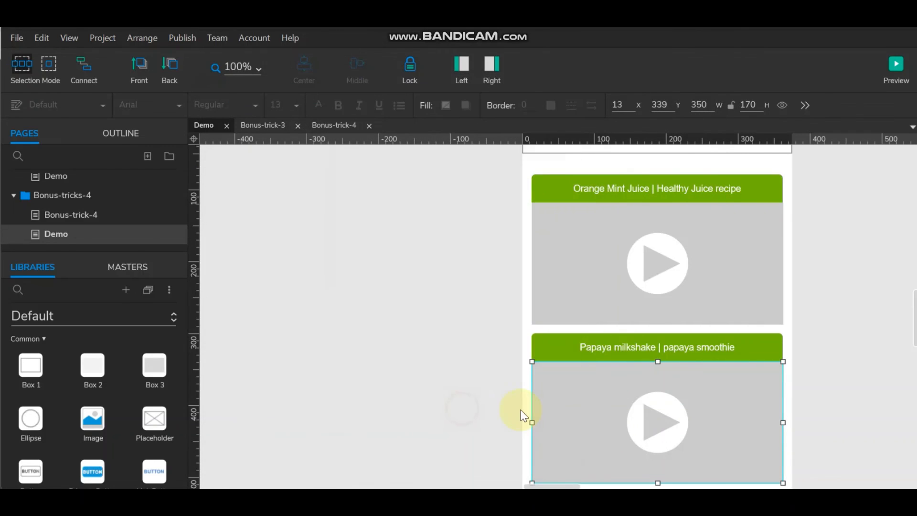
pyautogui.moveTo(898, 63)
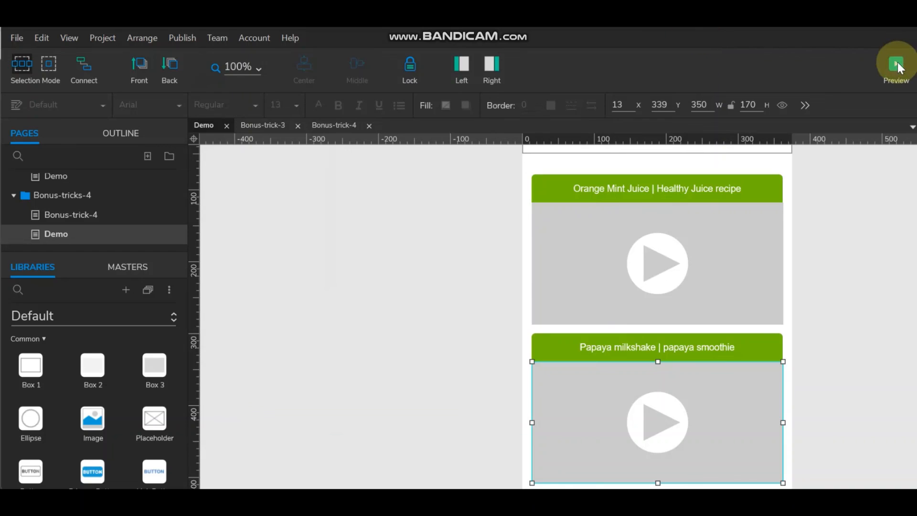
# Preview the Demo page and play the papaya milkshake and orange mint juice videos
pyautogui.click(894, 61)
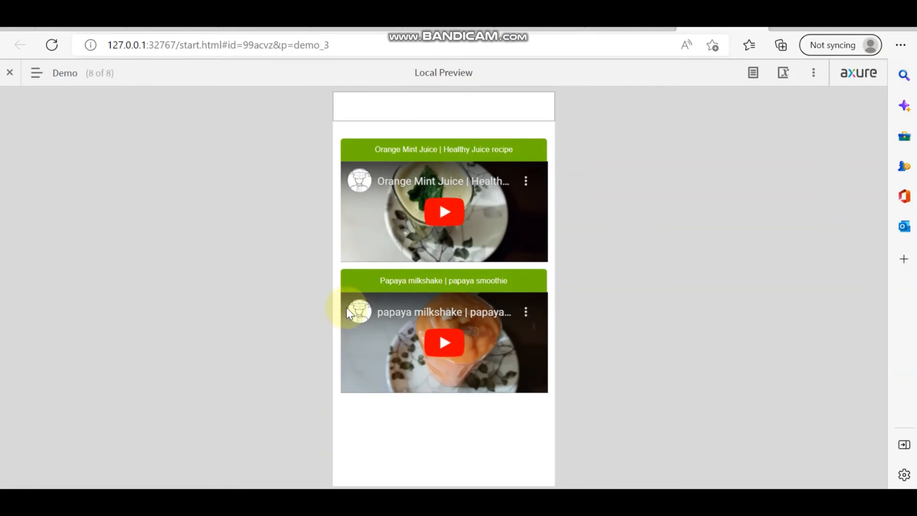
pyautogui.click(444, 343)
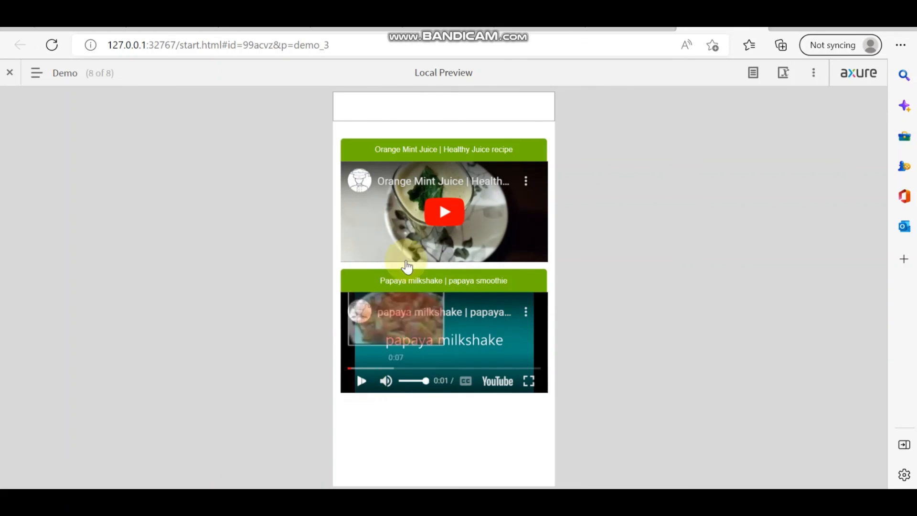
pyautogui.click(444, 212)
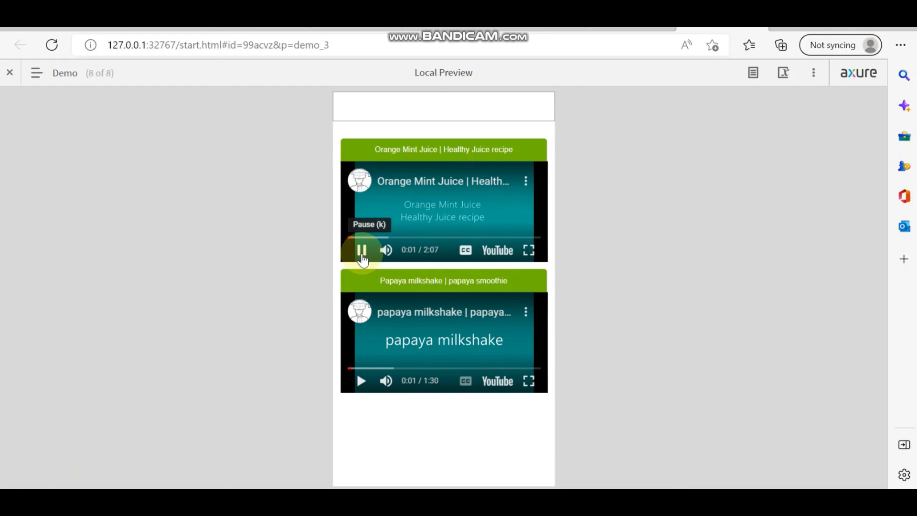
pyautogui.click(362, 249)
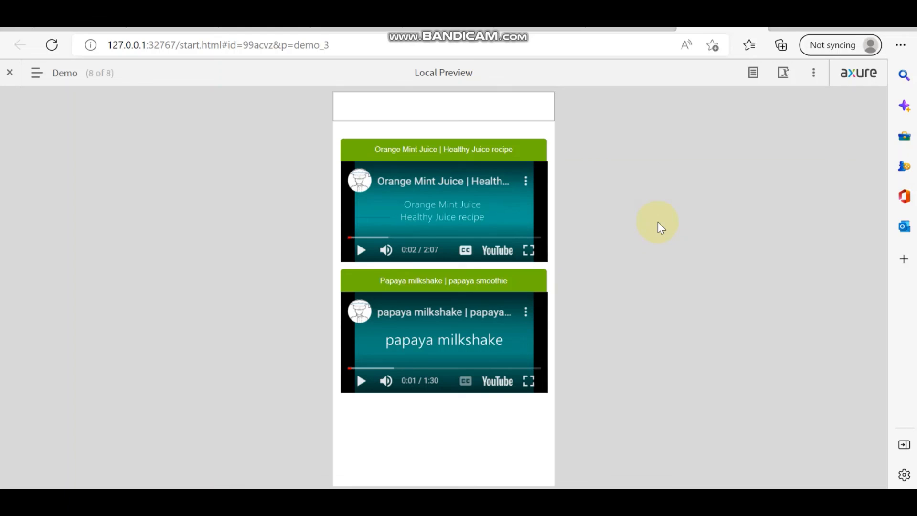
pyautogui.moveTo(615, 184)
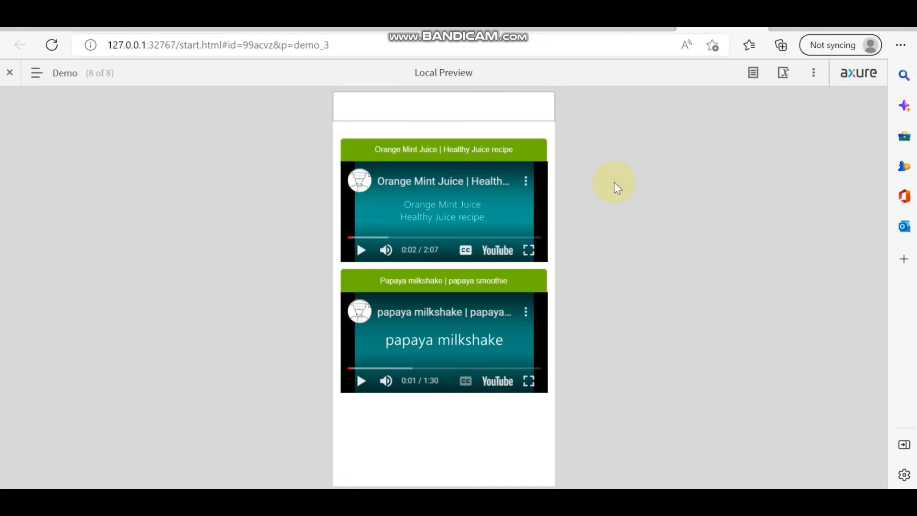
pyautogui.moveTo(564, 196)
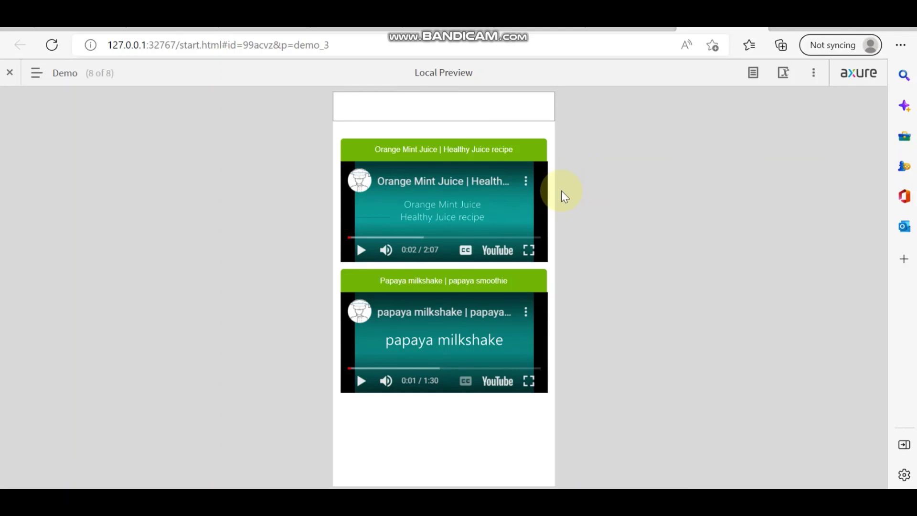
pyautogui.moveTo(527, 288)
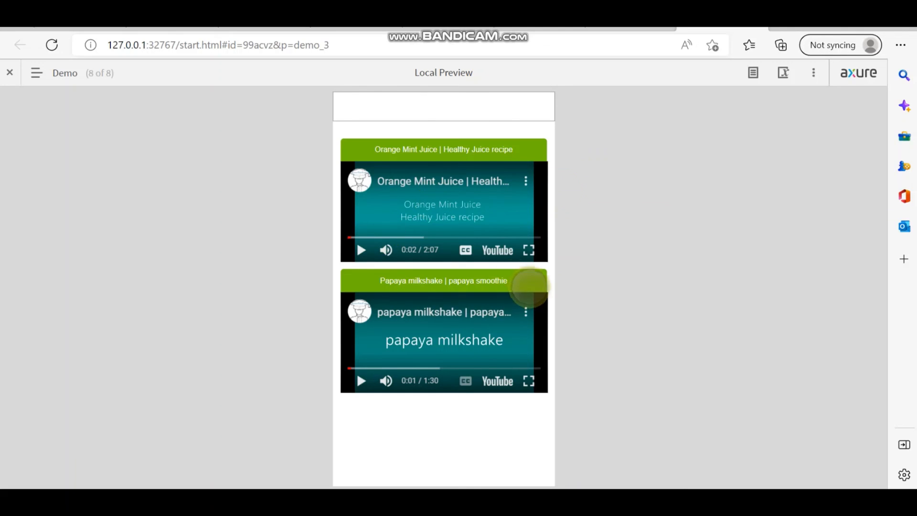